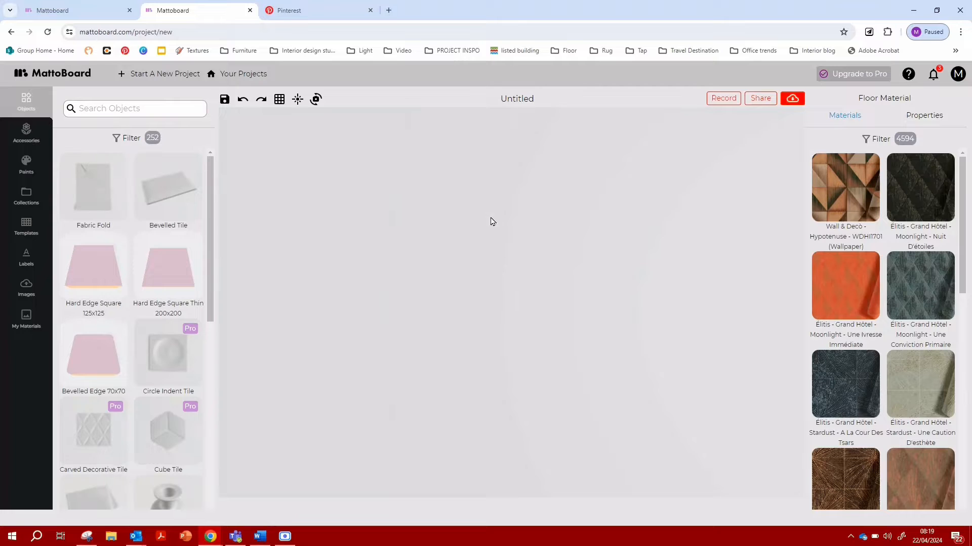
mouse_move(54, 241)
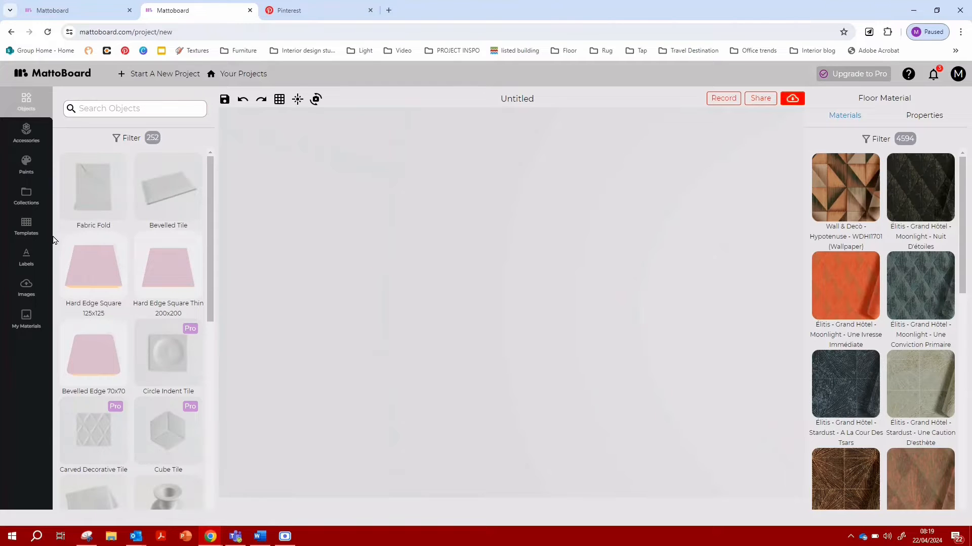
mouse_move(31, 171)
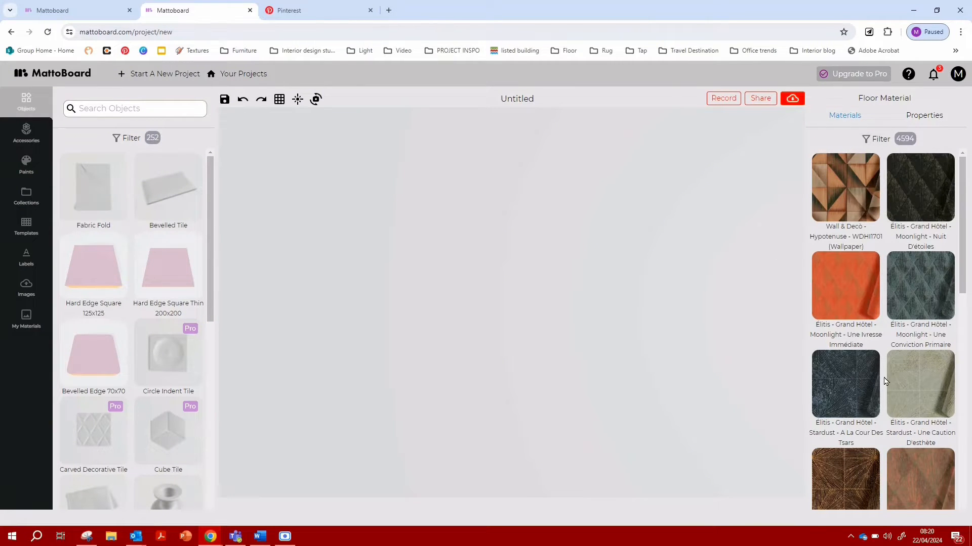
mouse_move(494, 421)
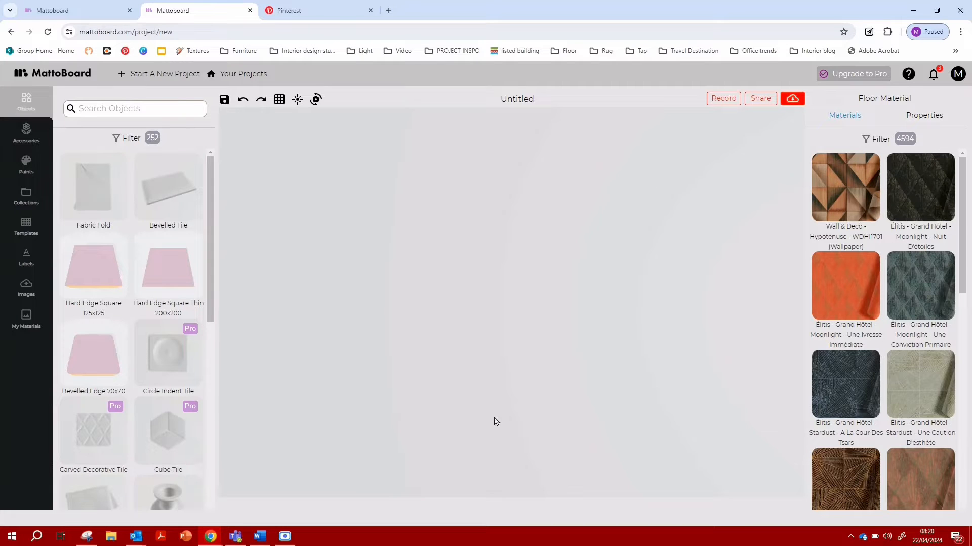
mouse_move(564, 312)
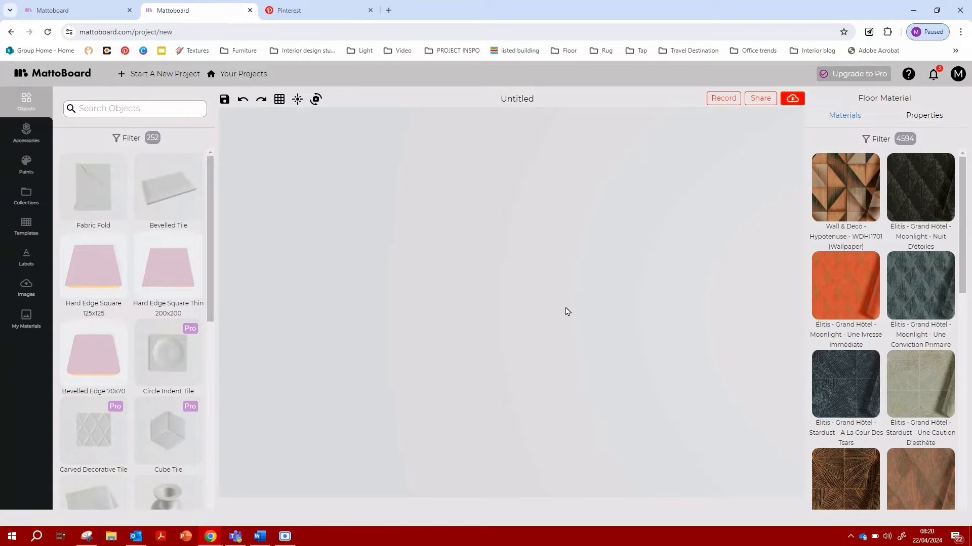
mouse_move(561, 307)
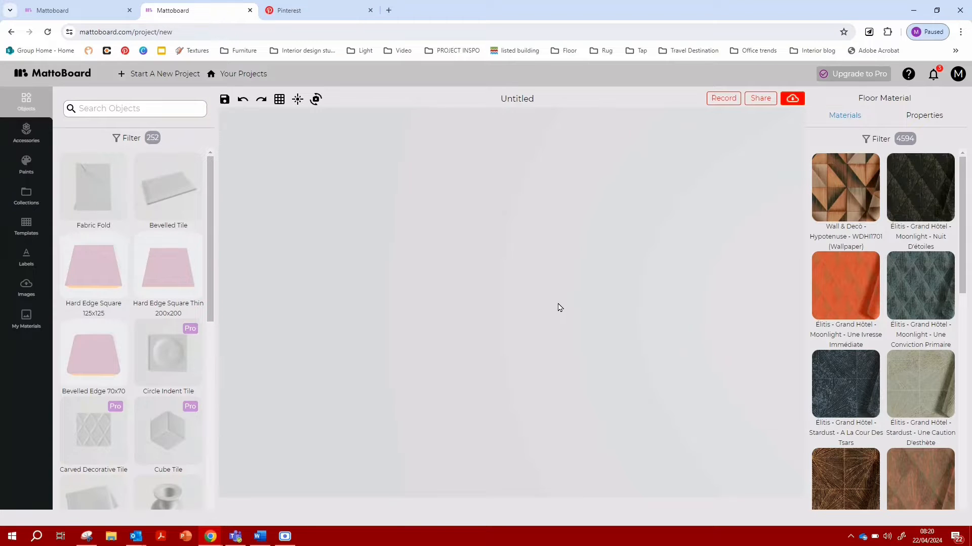
mouse_move(171, 150)
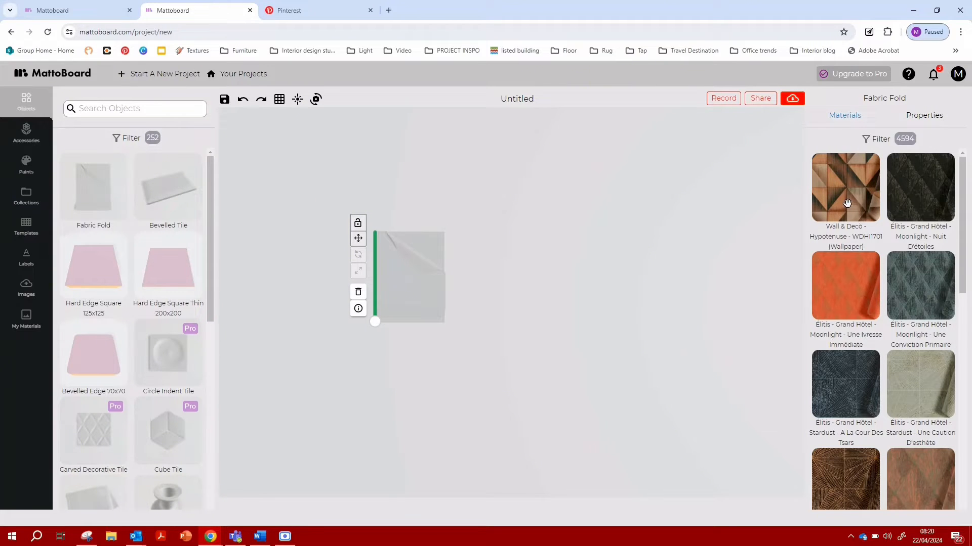
- Copy the Soho Home Giovanni Table Lamp image from the Pinterest pin onto the canvas
left_click(844, 202)
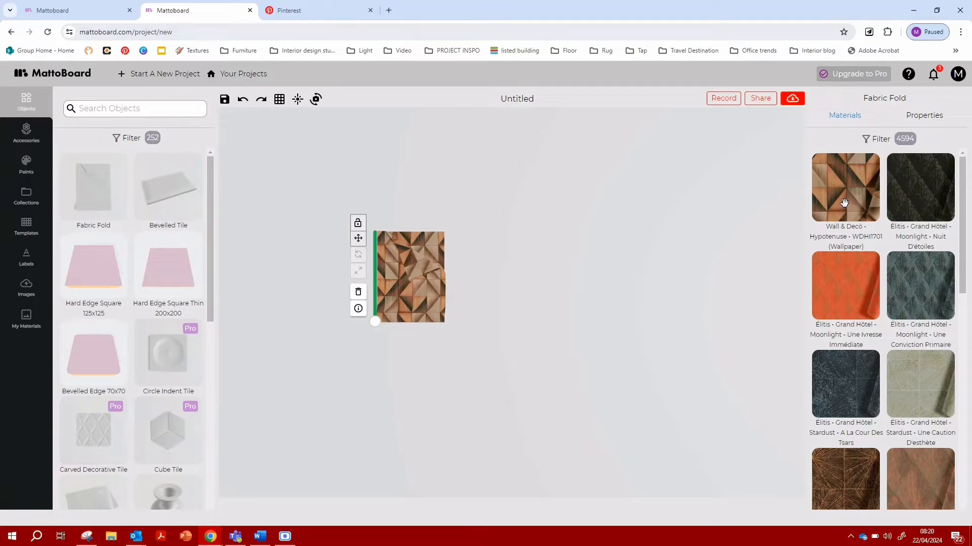
mouse_move(243, 129)
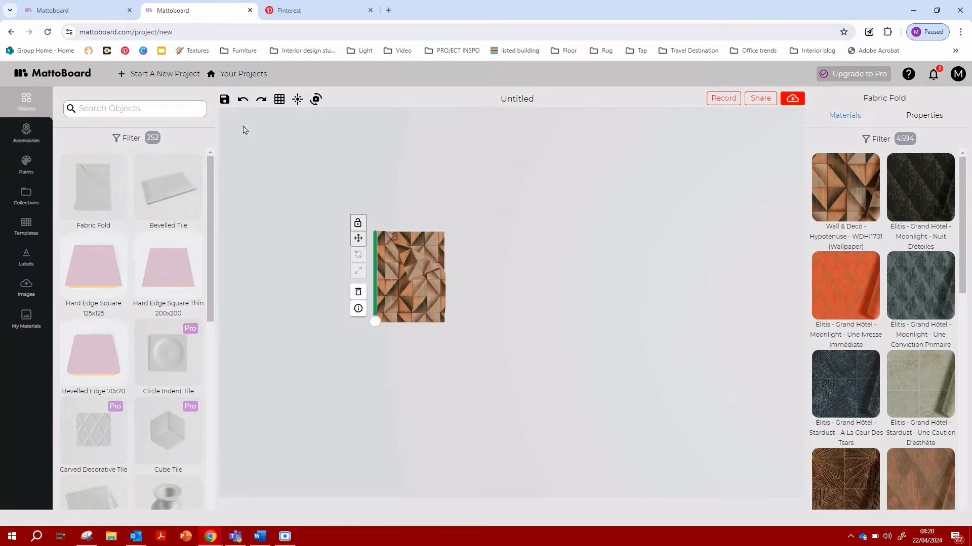
mouse_move(241, 86)
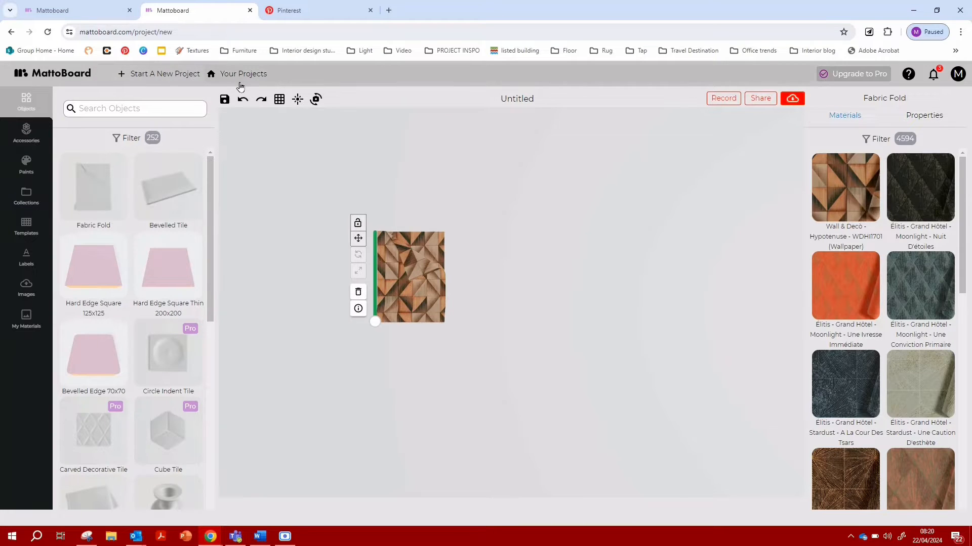
mouse_move(225, 99)
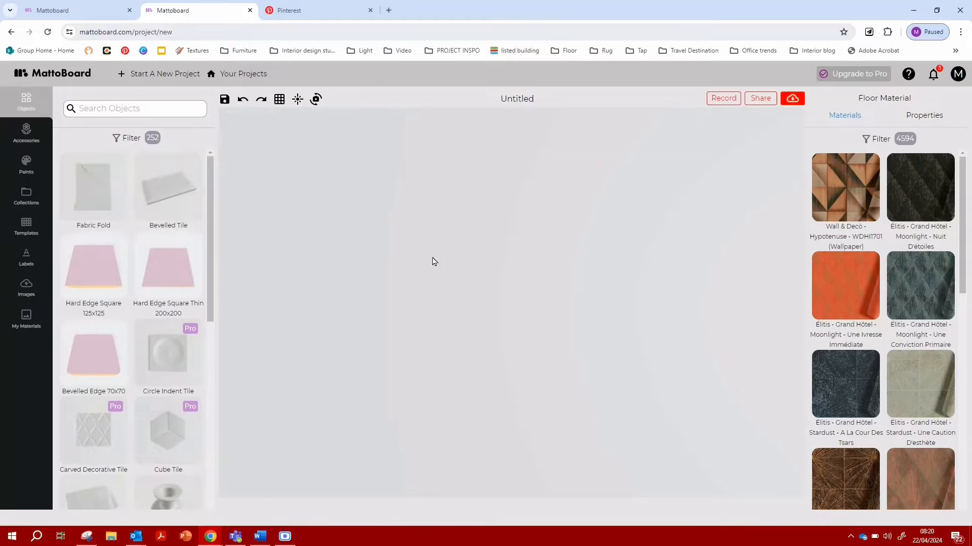
mouse_move(405, 215)
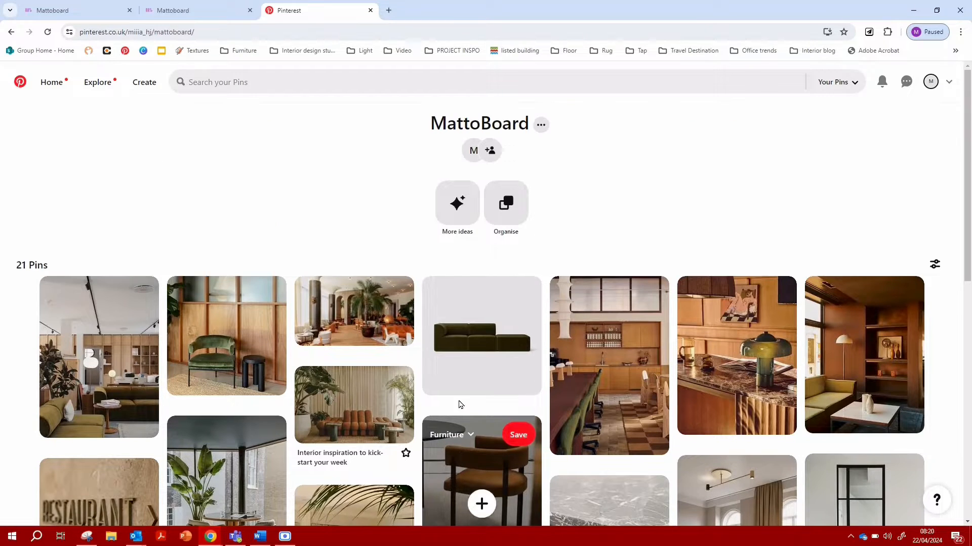
mouse_move(99, 357)
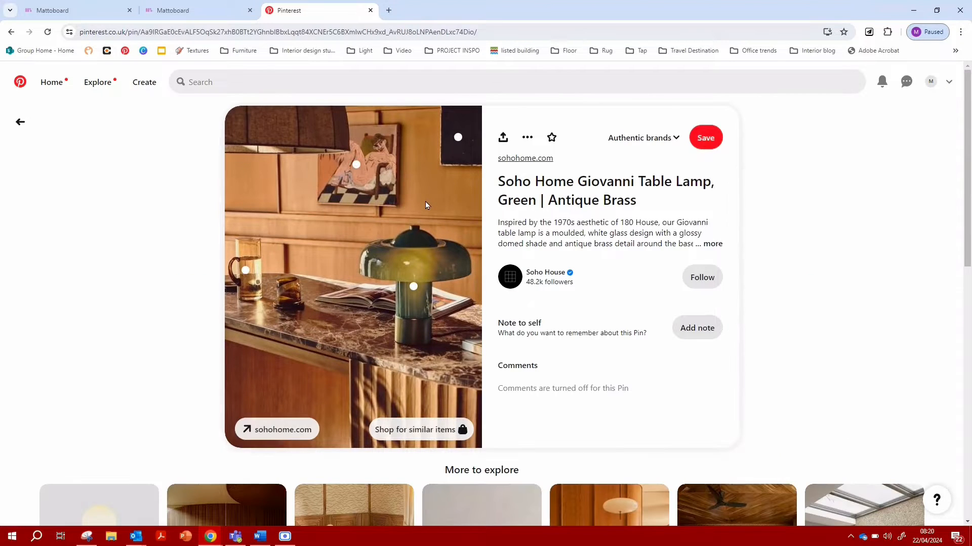
left_click(183, 10)
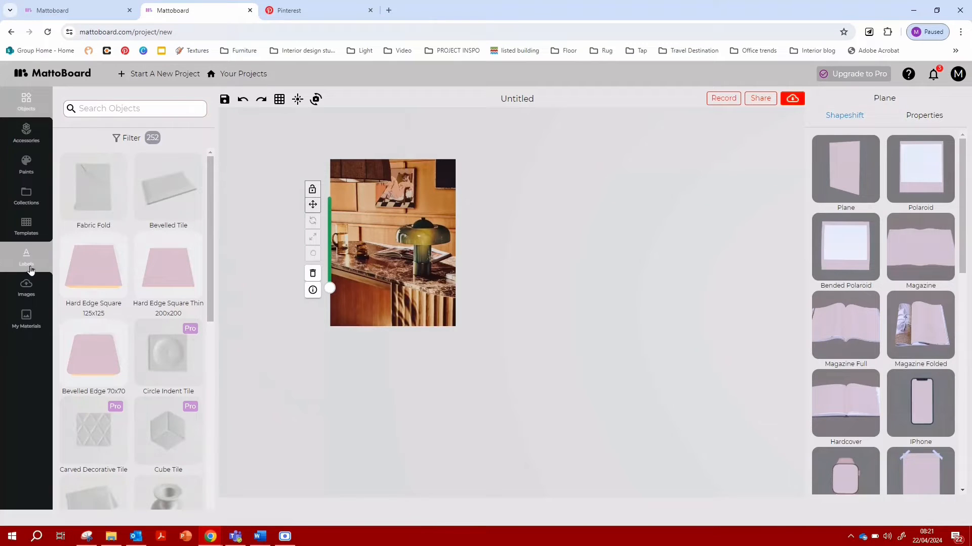
- Upload the living room jpg with wooden shelving from the Look and feel folder
left_click(26, 288)
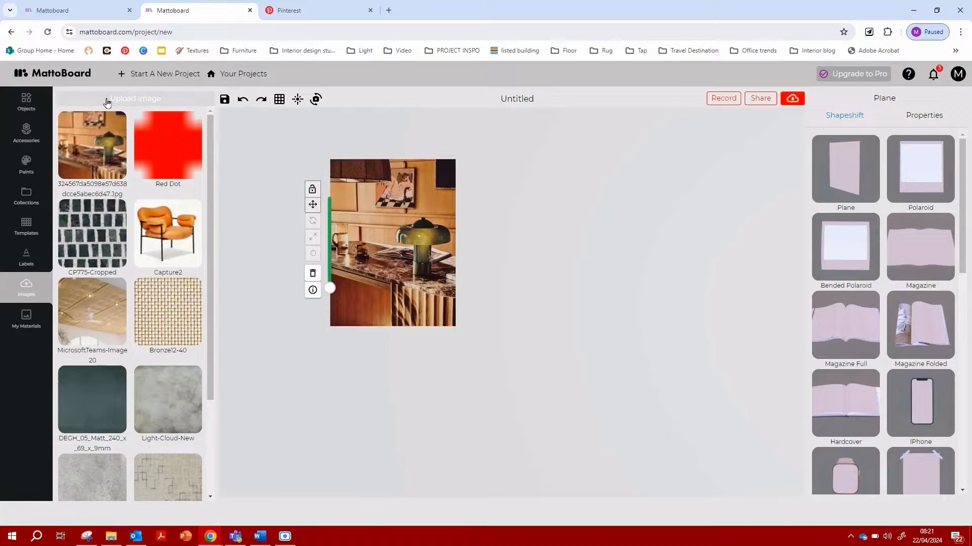
left_click(135, 98)
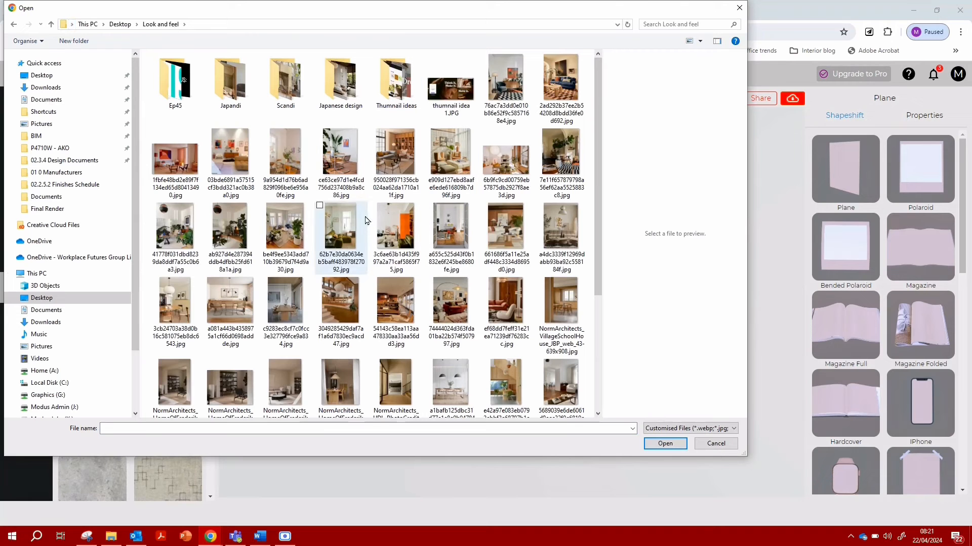
left_click(396, 151)
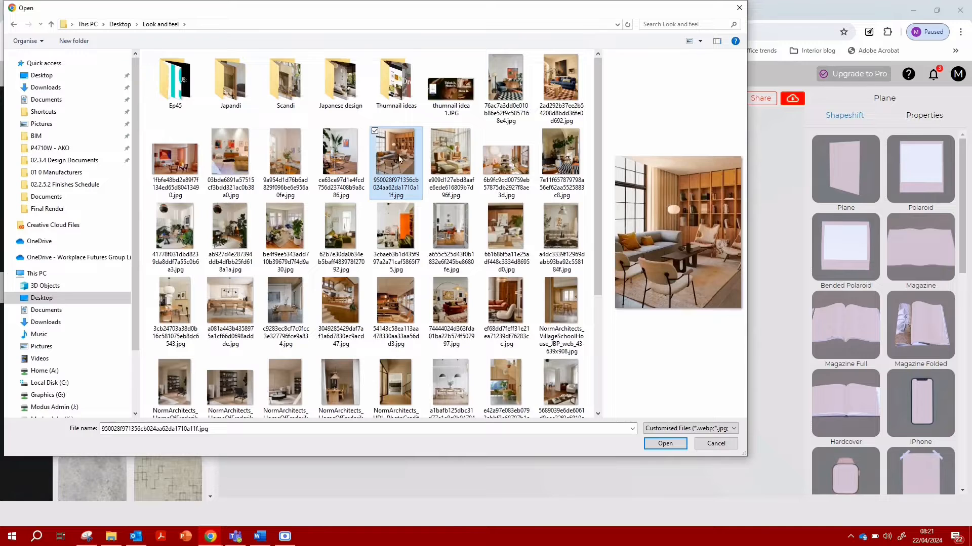
left_click(665, 444)
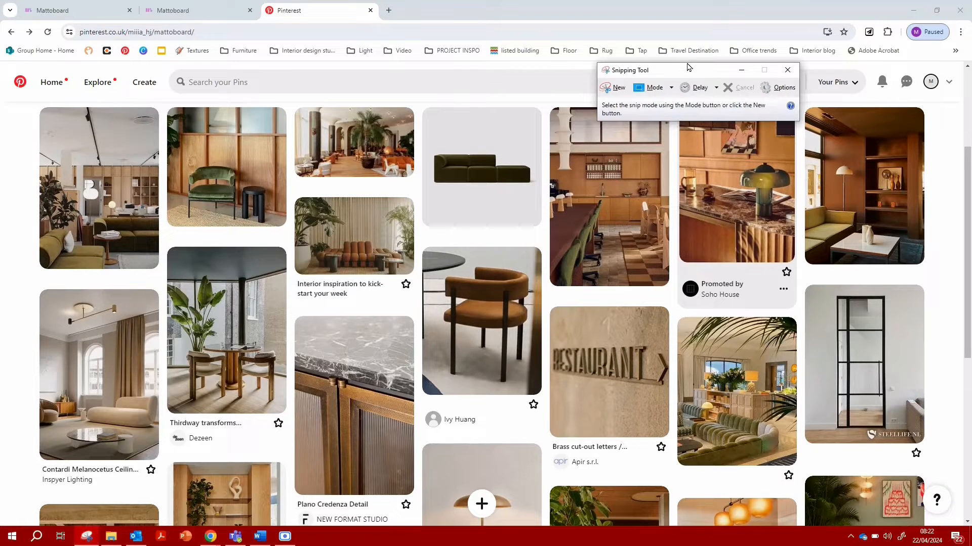
- Start a new Snipping Tool capture around the Pinterest pin grid
left_click(613, 87)
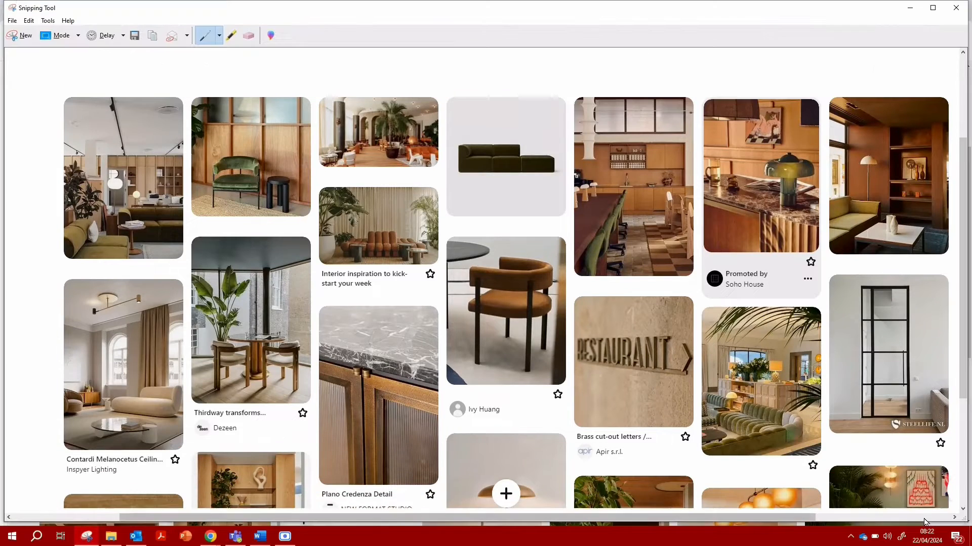
mouse_move(416, 288)
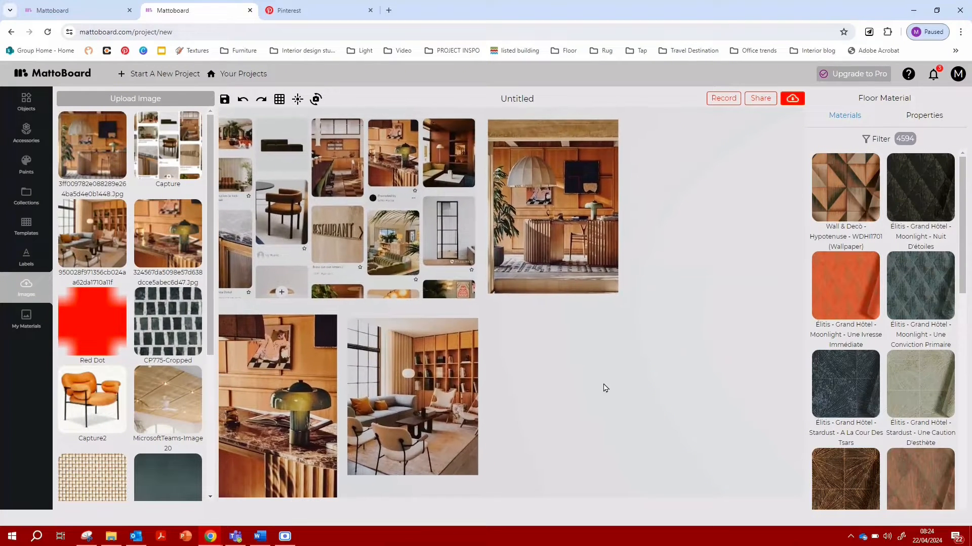
mouse_move(559, 285)
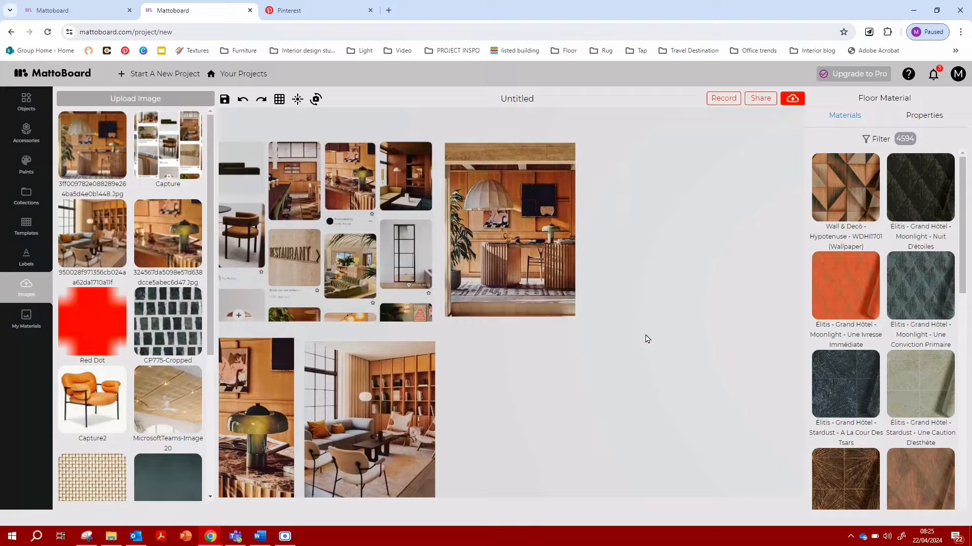
mouse_move(688, 329)
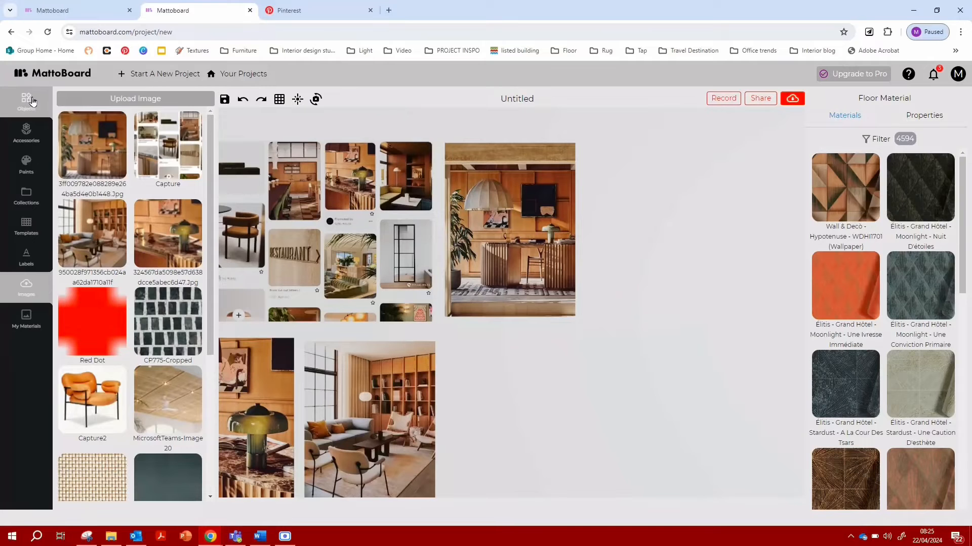
- Browse the object library, search for 'plank', and pick the Plank object
left_click(26, 101)
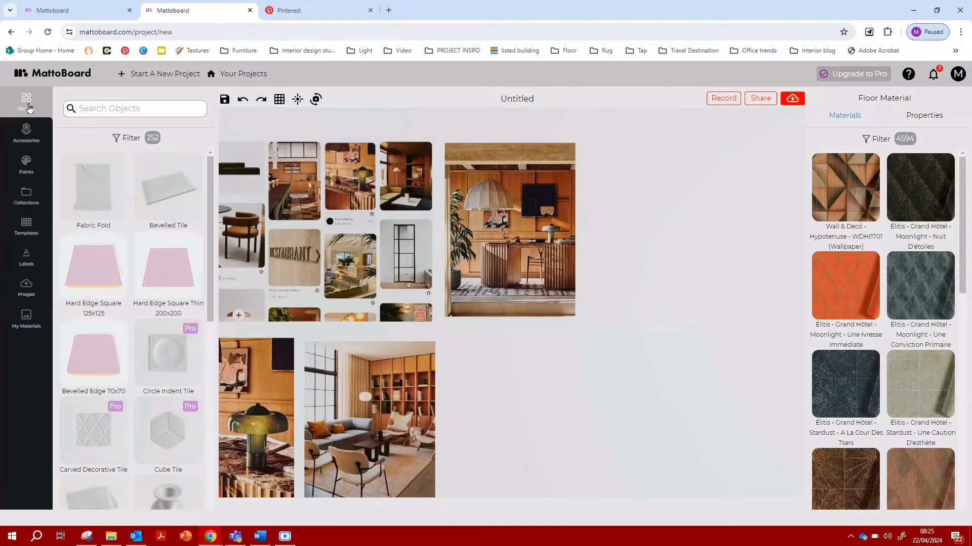
scroll("down", 3)
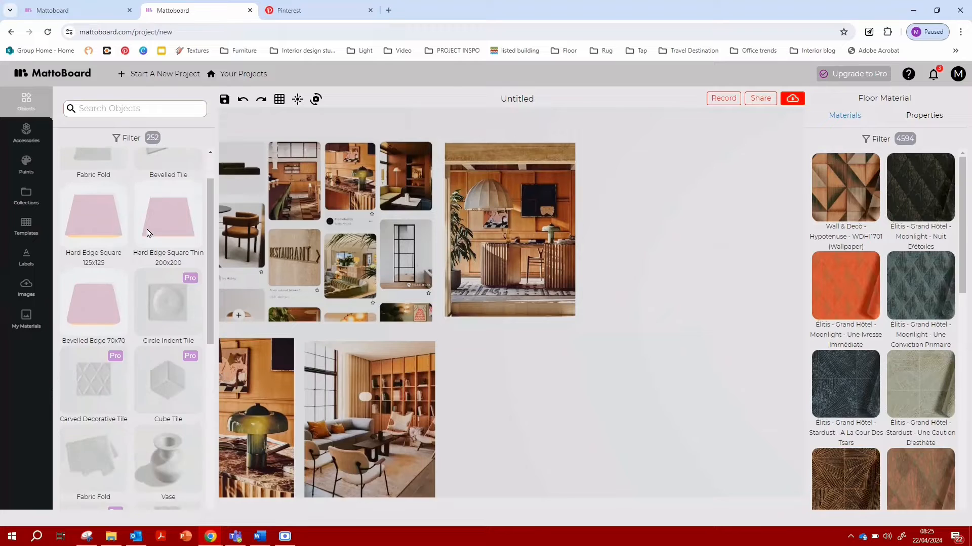
scroll("down", 3)
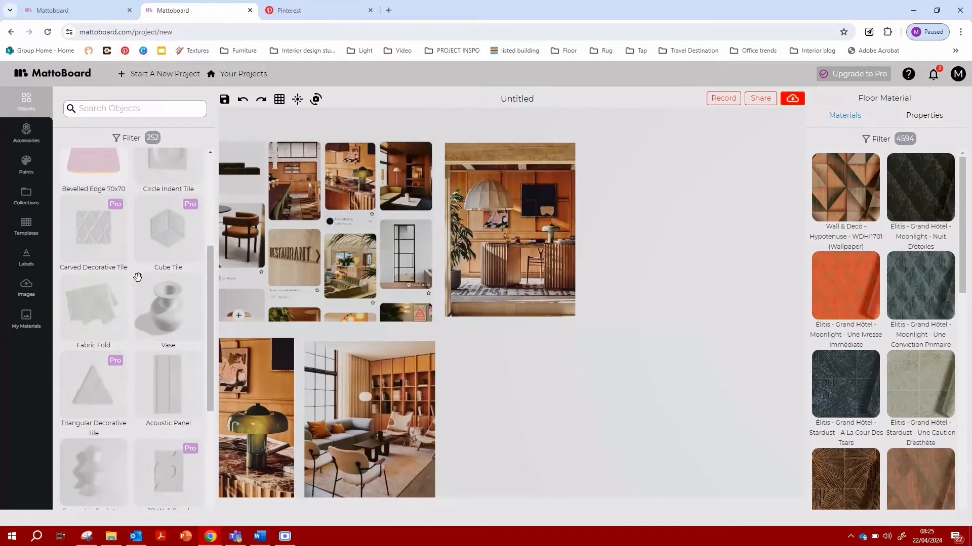
scroll("down", 3)
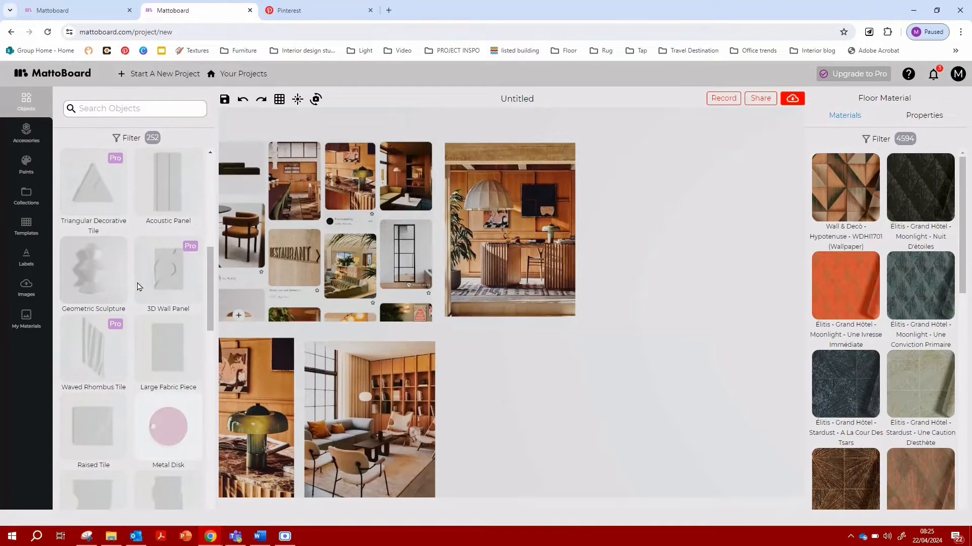
scroll("down", 3)
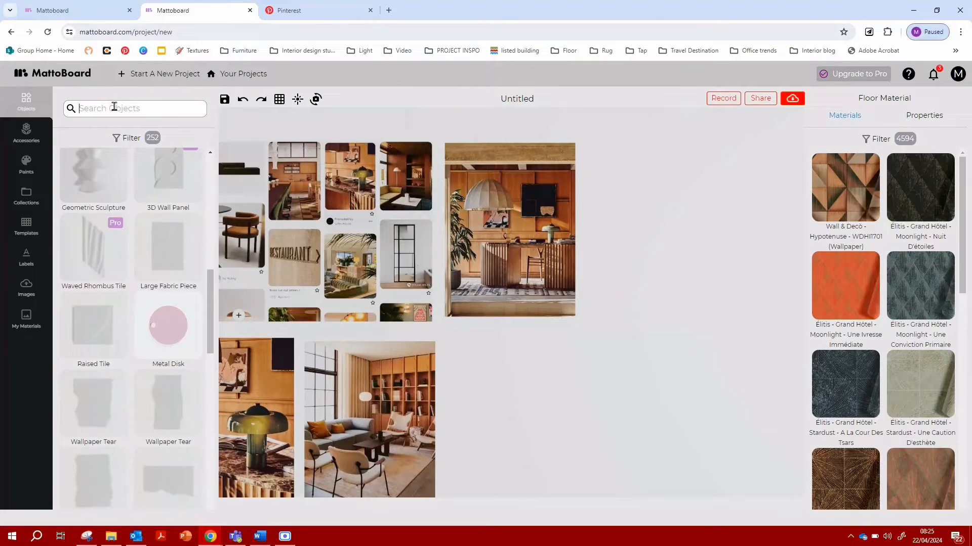
type("tim")
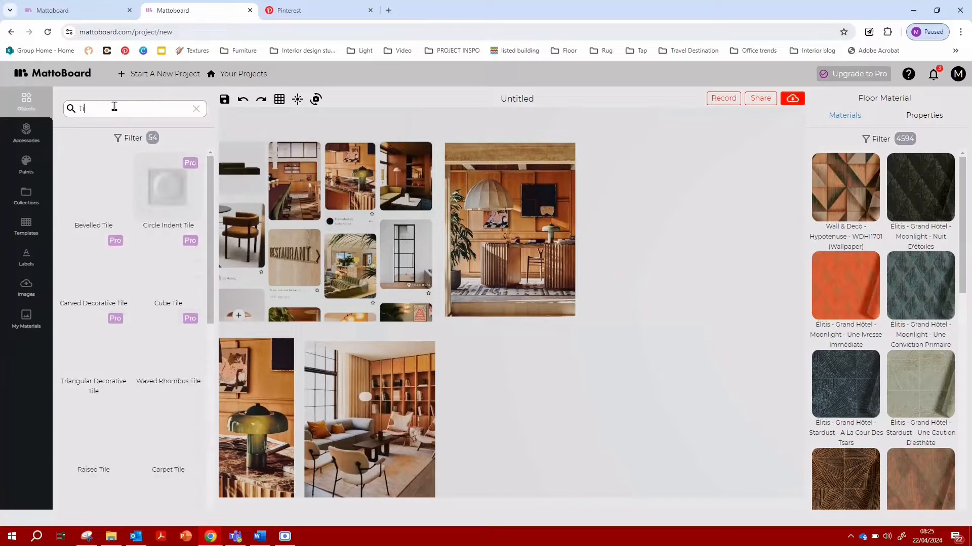
type("plank")
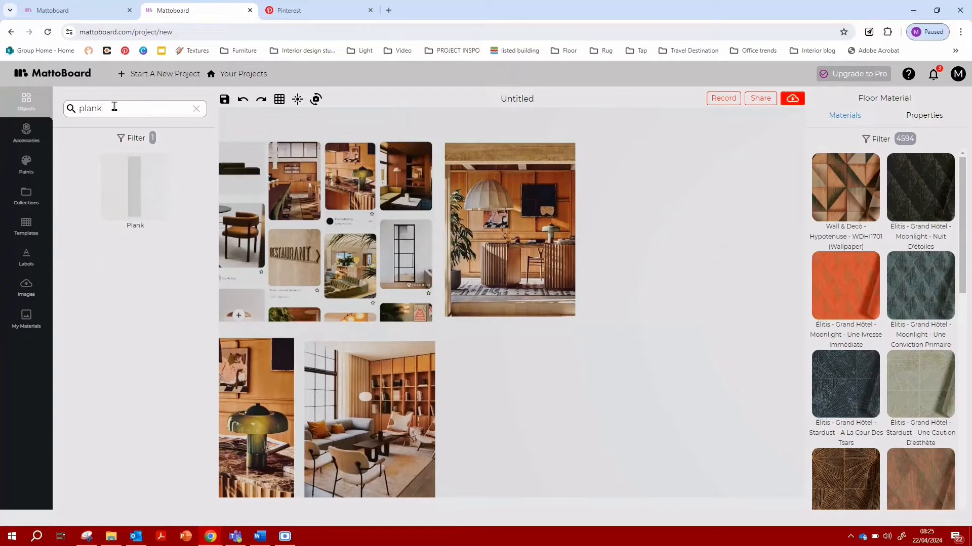
left_click(135, 185)
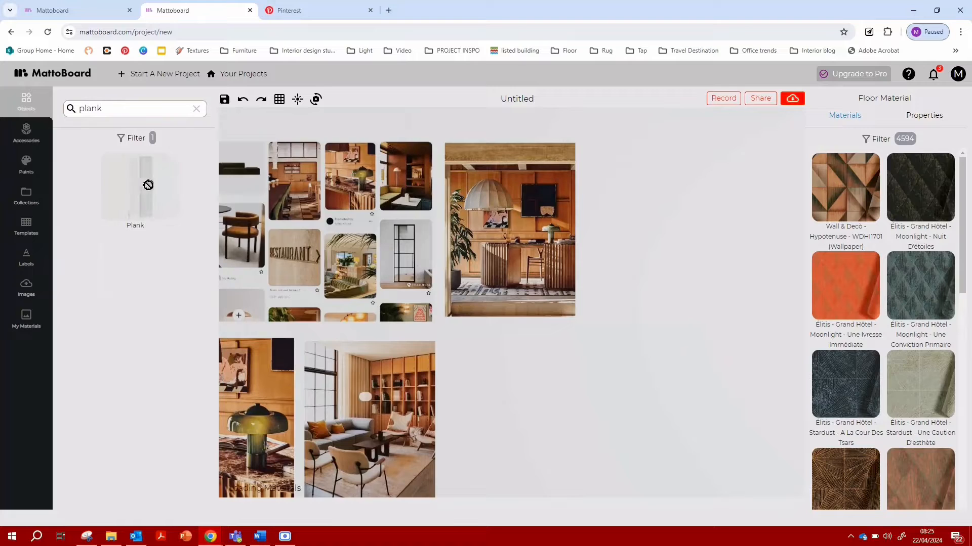
- Place the Plank on the board and apply Canadia - New Barnyard Oak from the Wood category
left_click_drag(135, 186, 619, 279)
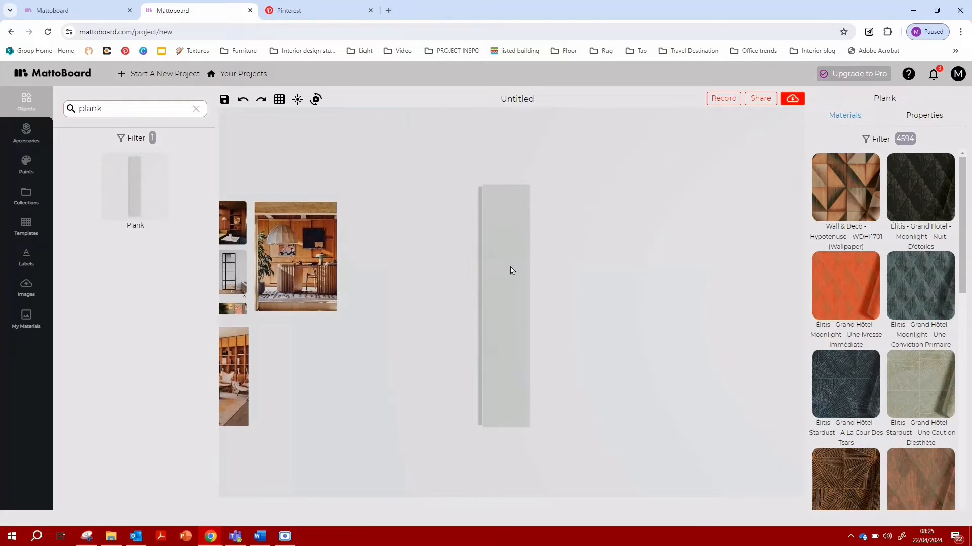
left_click(875, 139)
type("wood")
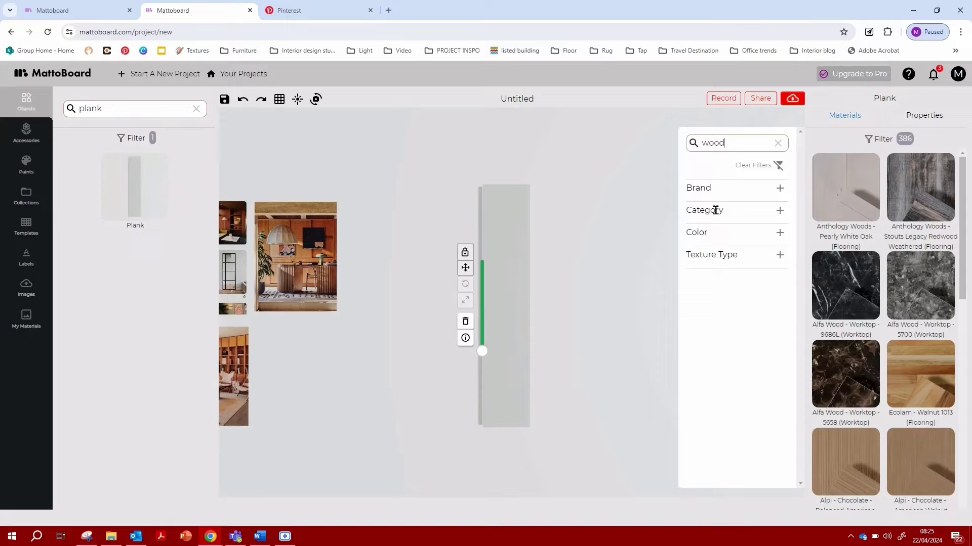
left_click(779, 210)
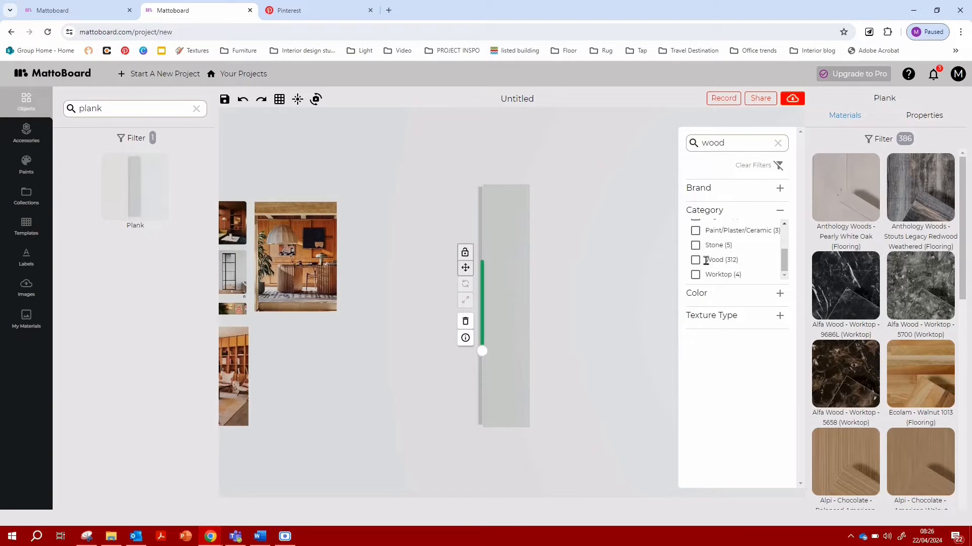
left_click(695, 260)
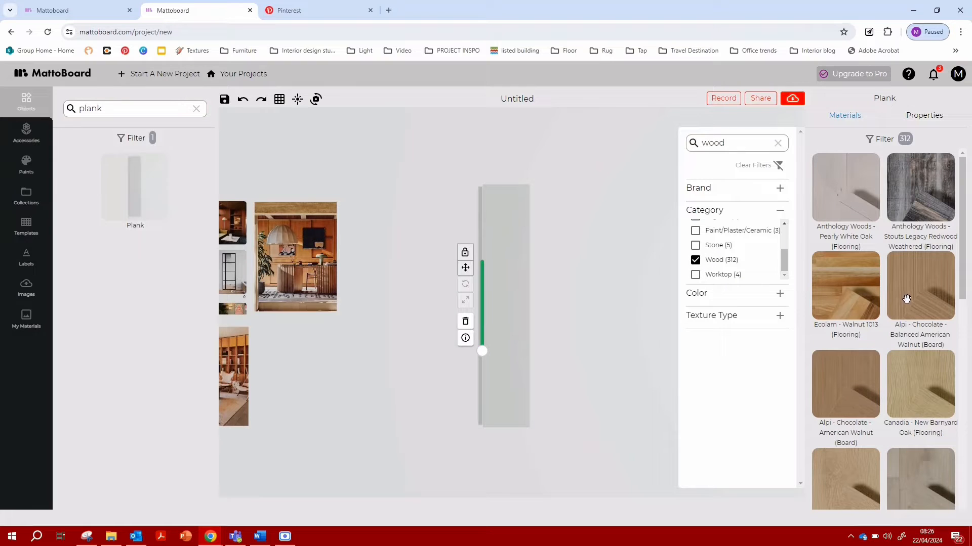
mouse_move(498, 218)
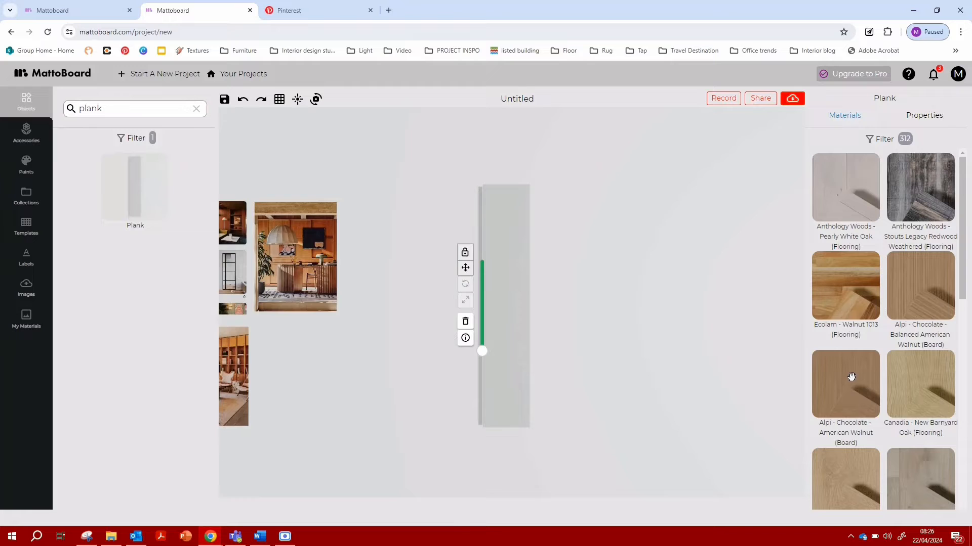
left_click(919, 384)
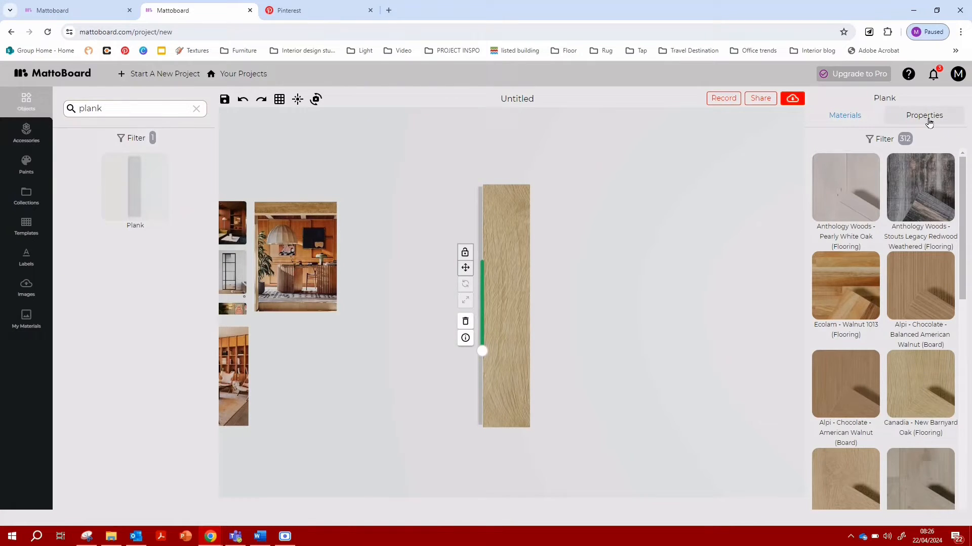
- Increase the plank's Texture (Normal Map) strength and Repeat sliders in Properties
left_click(924, 115)
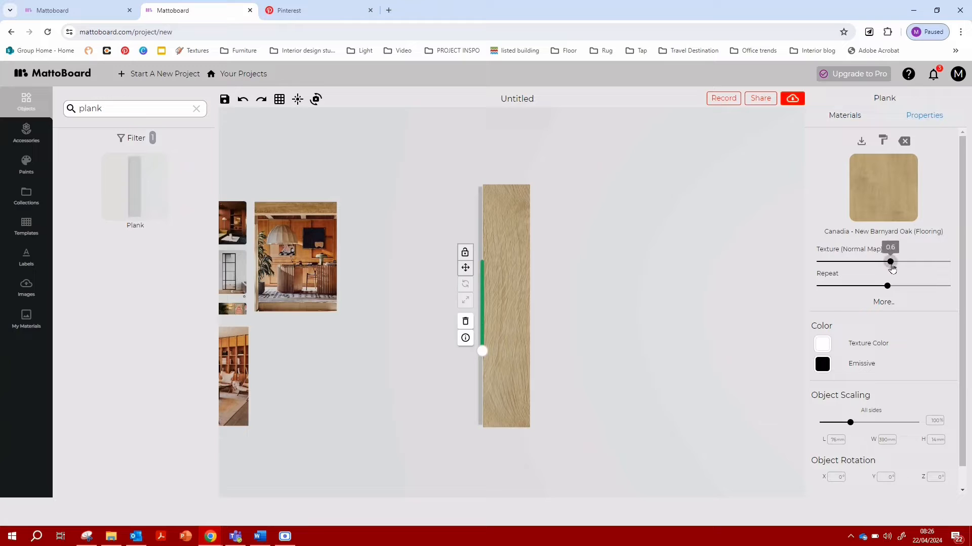
left_click_drag(889, 262, 905, 262)
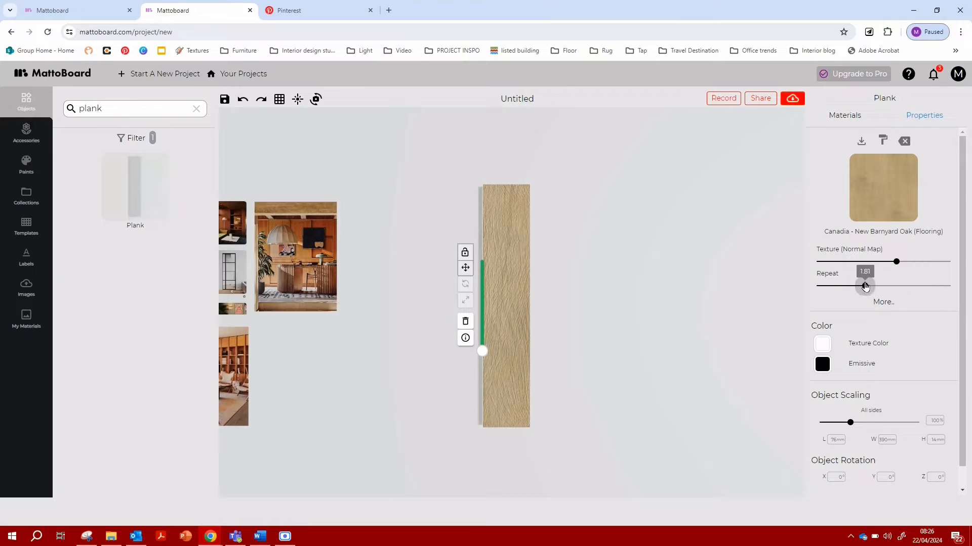
left_click_drag(864, 286, 916, 286)
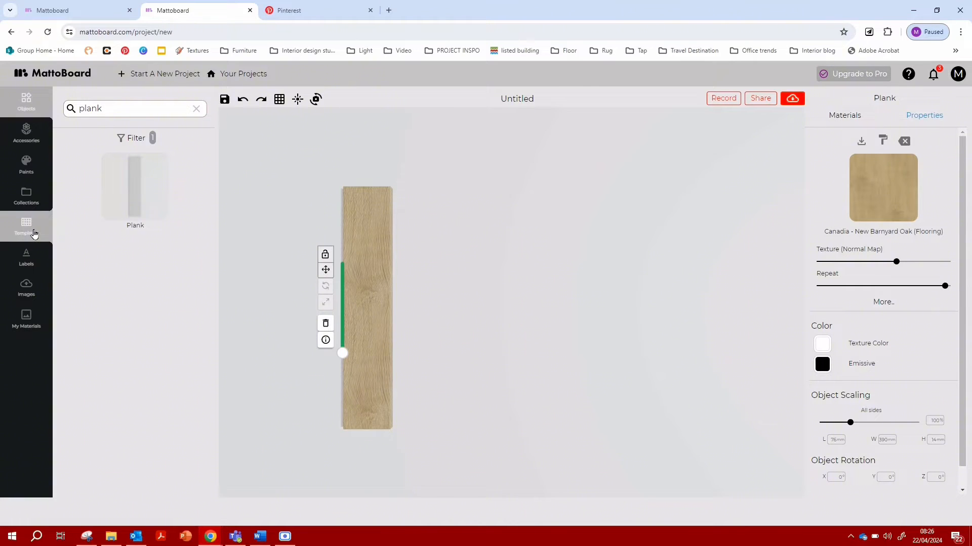
- Browse the Blank and Curated templates and load Minimal Hallway
left_click(26, 227)
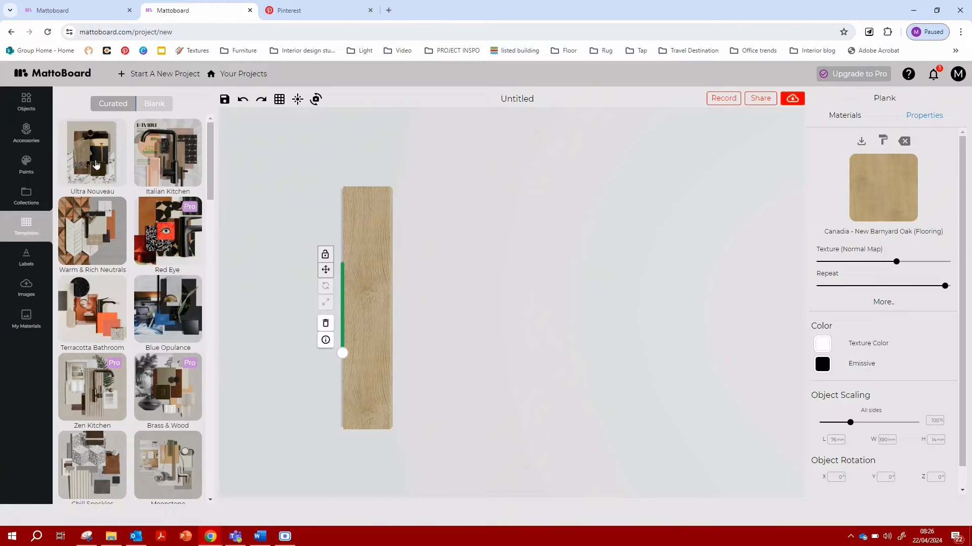
scroll("down", 3)
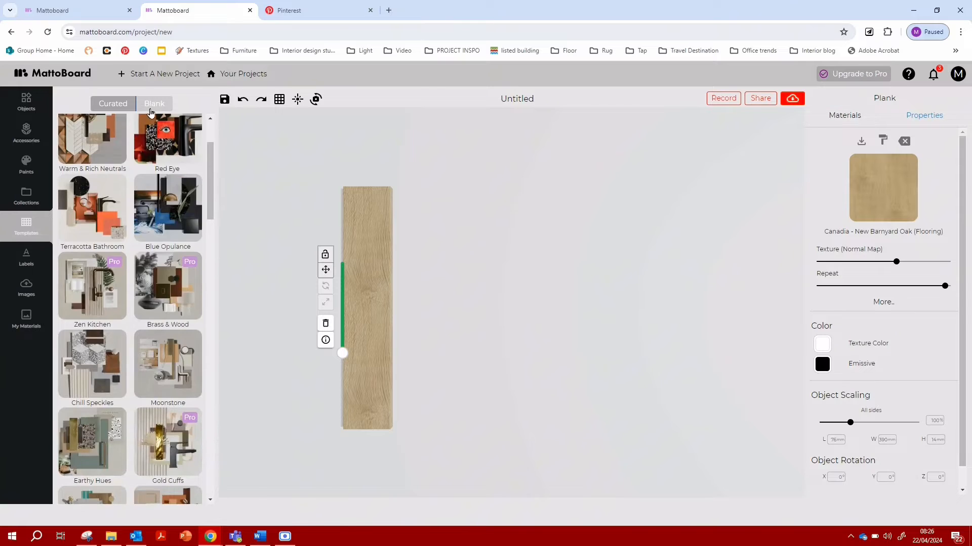
left_click(154, 104)
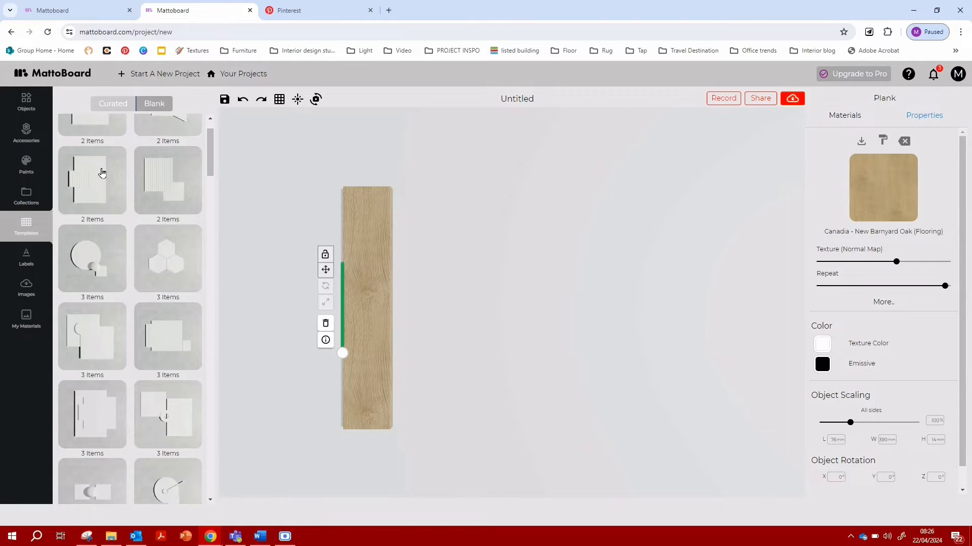
scroll("down", 3)
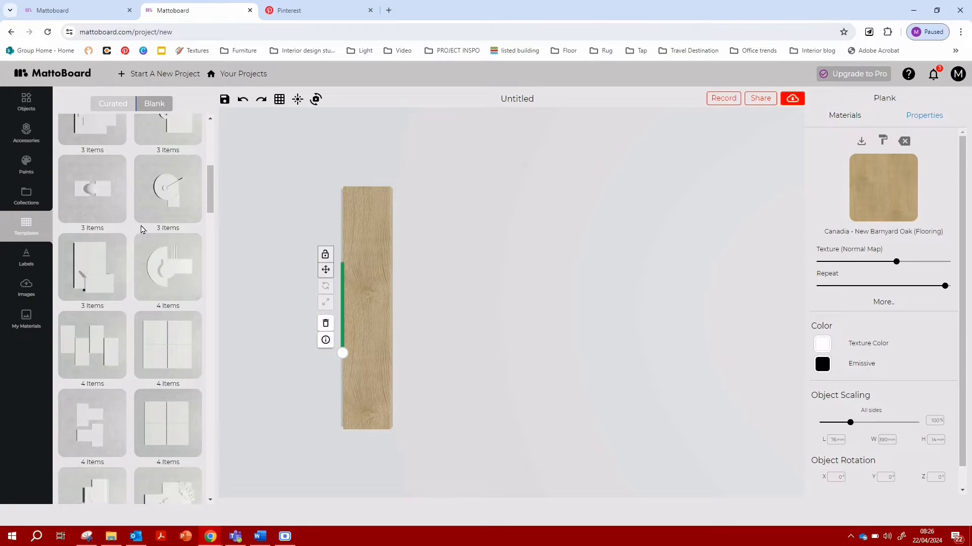
scroll("down", 3)
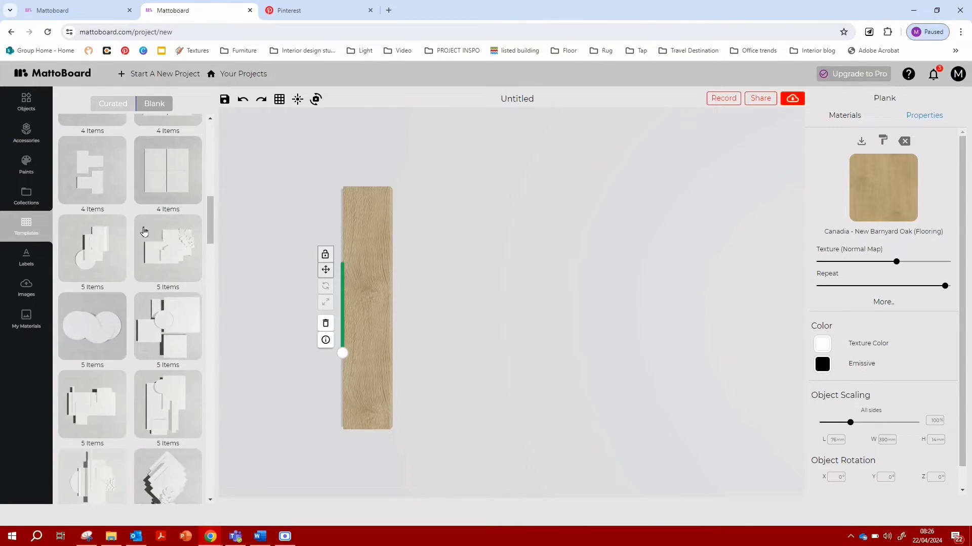
scroll("down", 3)
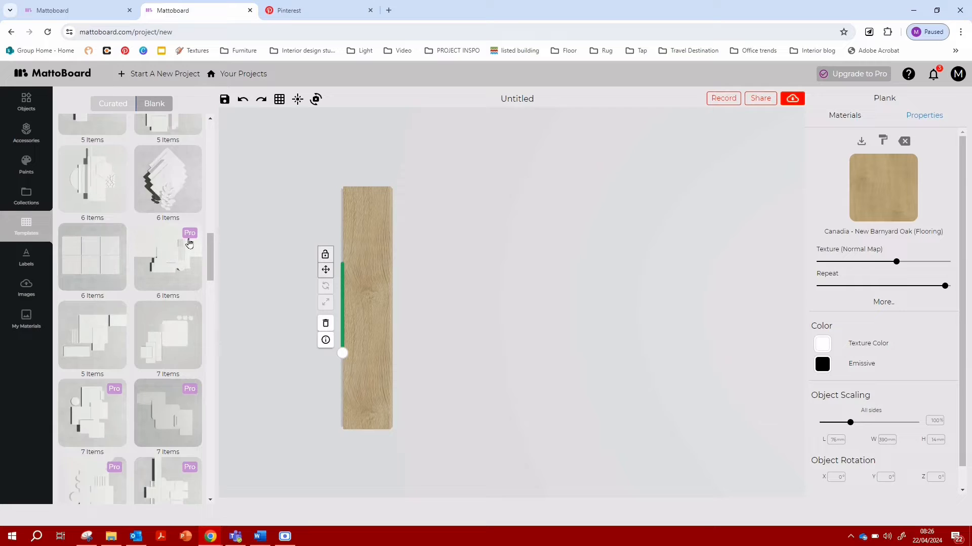
scroll("down", 3)
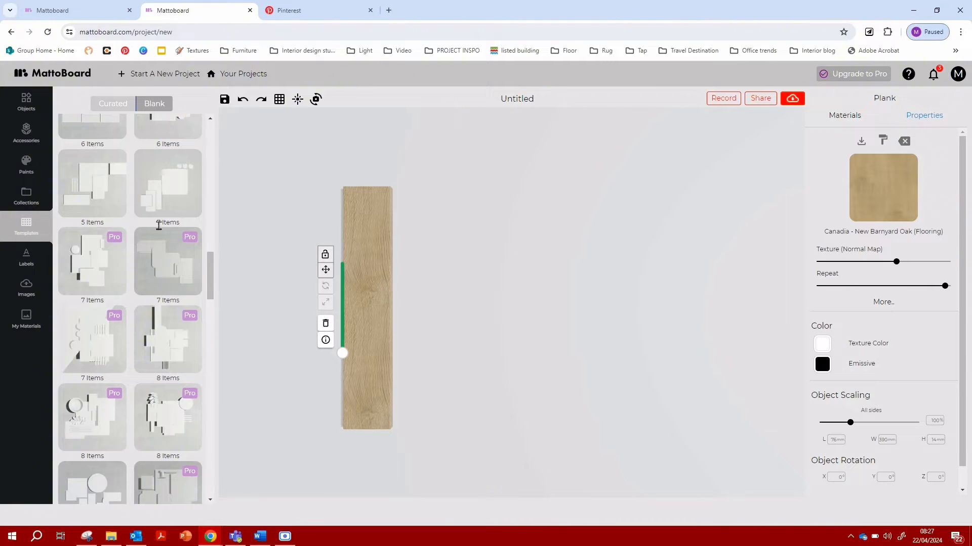
left_click(113, 104)
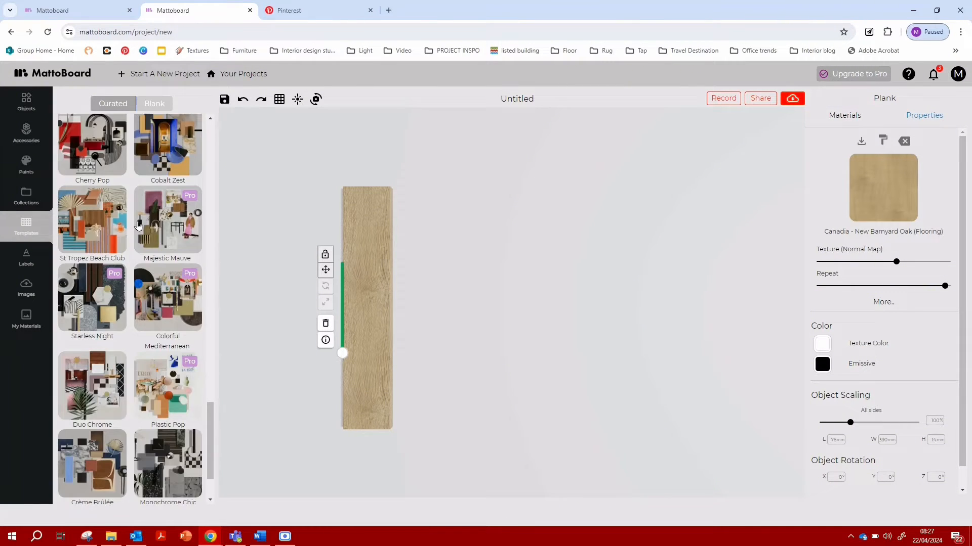
scroll("down", 3)
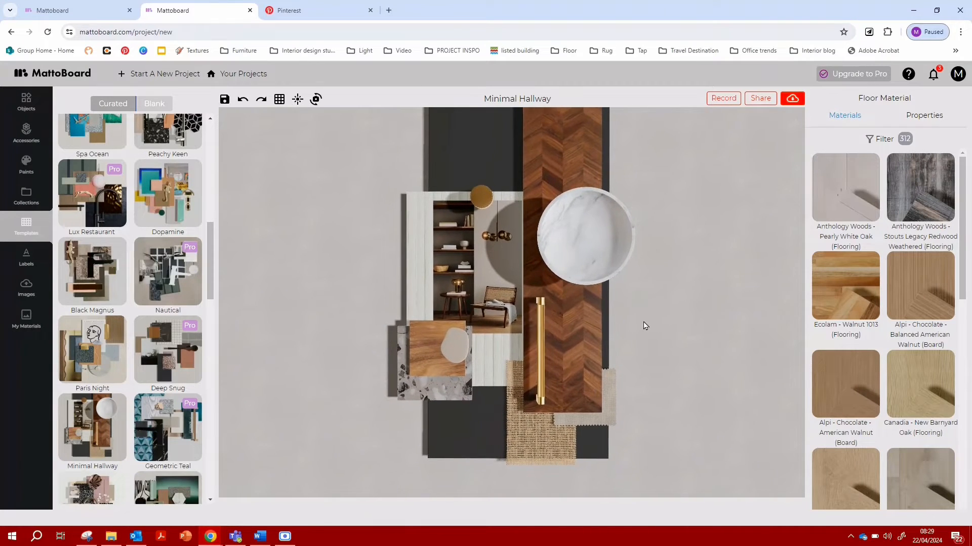
- Open the uploaded Images panel to bring in the hallway reference photos
left_click(244, 50)
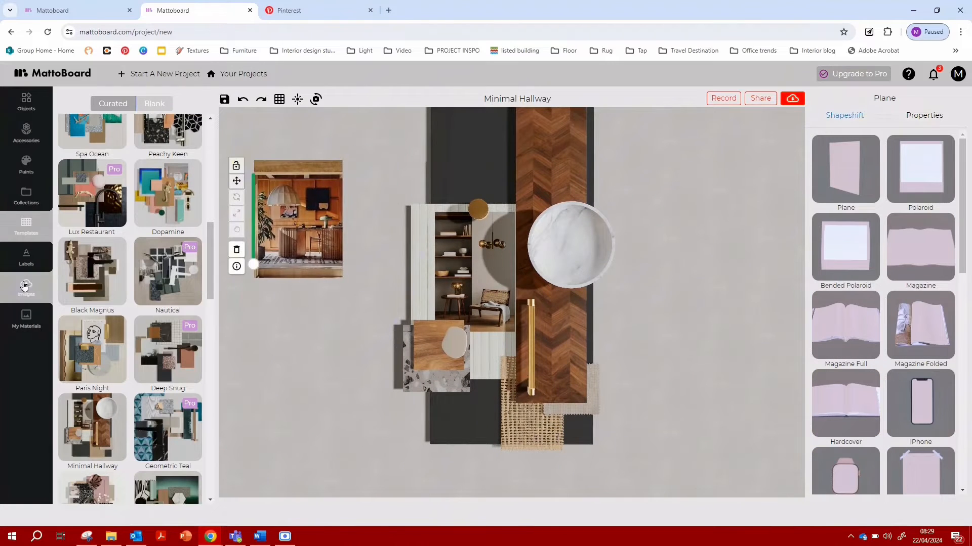
left_click(26, 286)
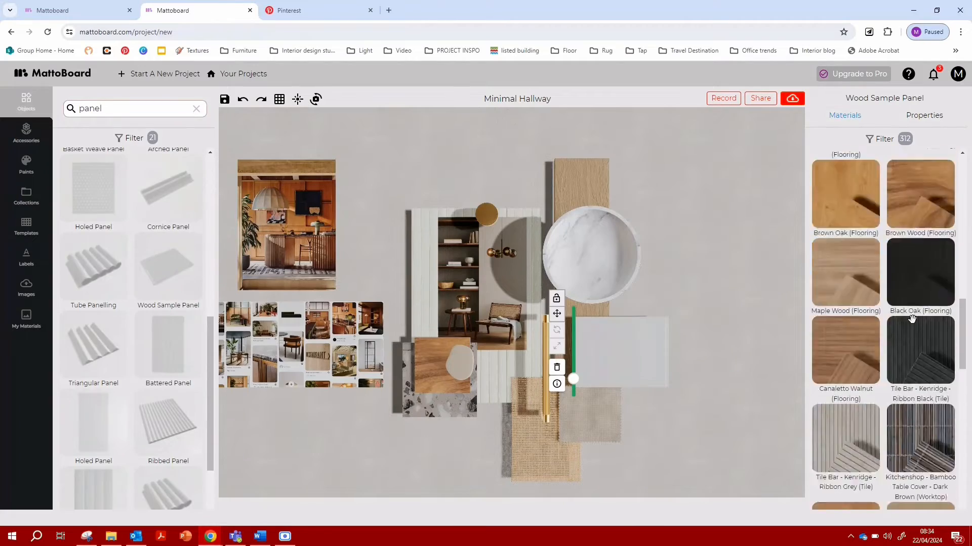
- Apply Egger Tobacco Pacific Walnut to the sample panel and adjust its rotation
left_click(878, 138)
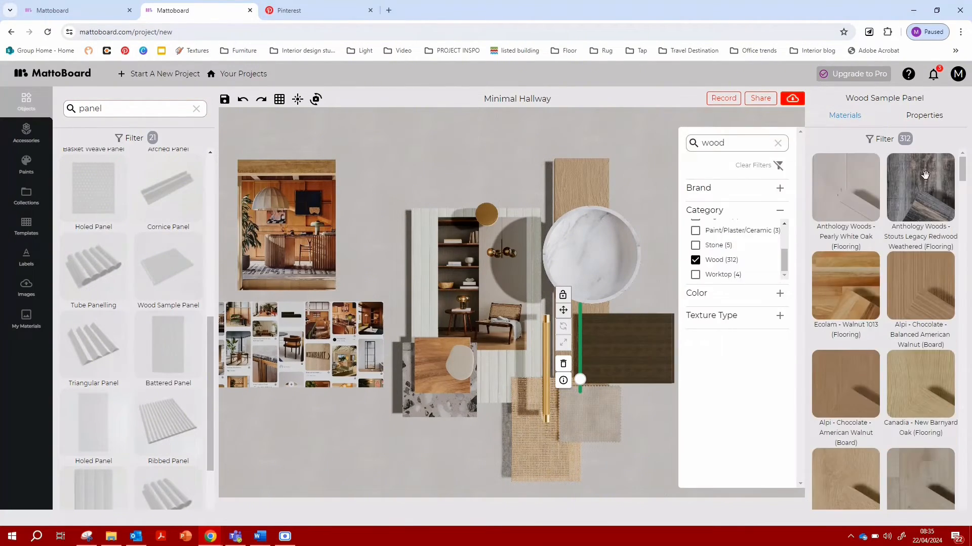
left_click(924, 115)
type("90")
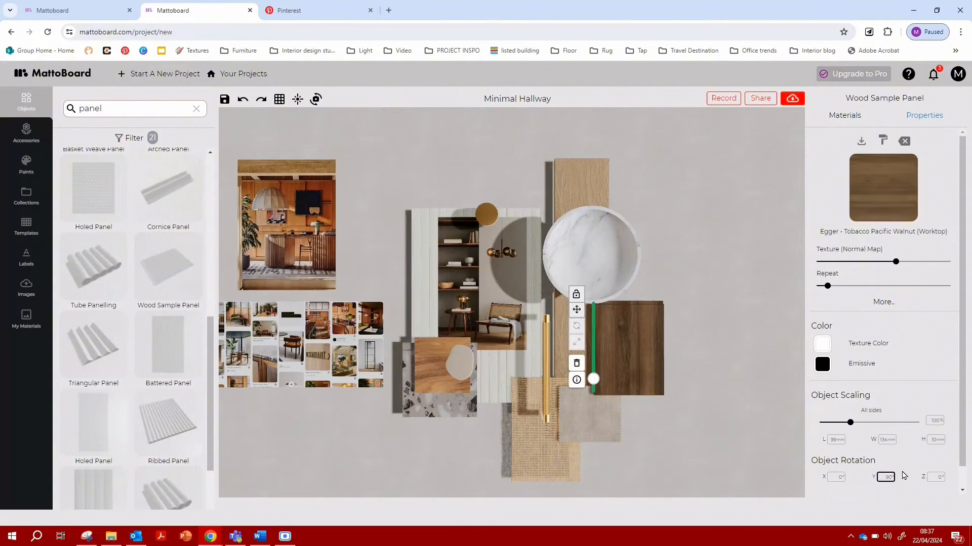
left_click(695, 244)
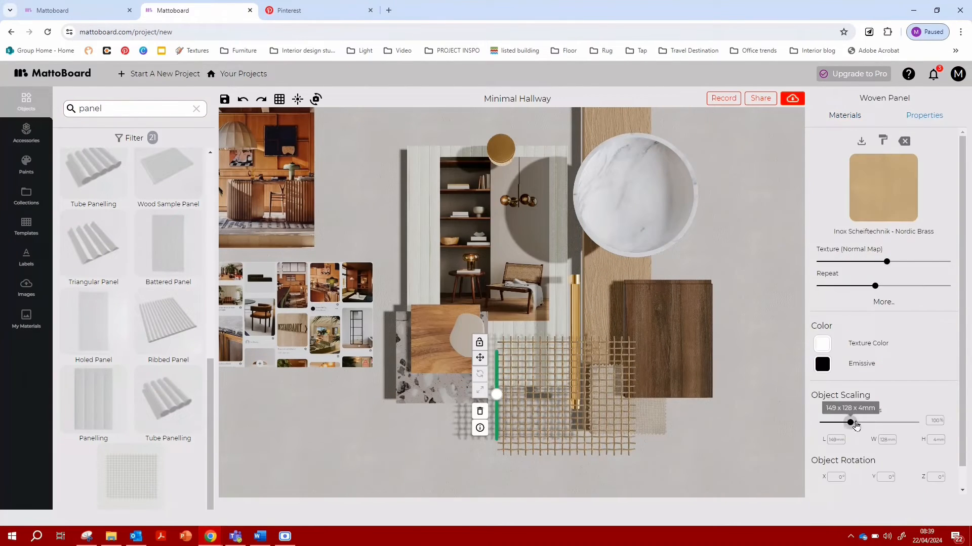
- Scale the Nordic Brass woven panel and save an Emperador marble texture image
left_click(844, 115)
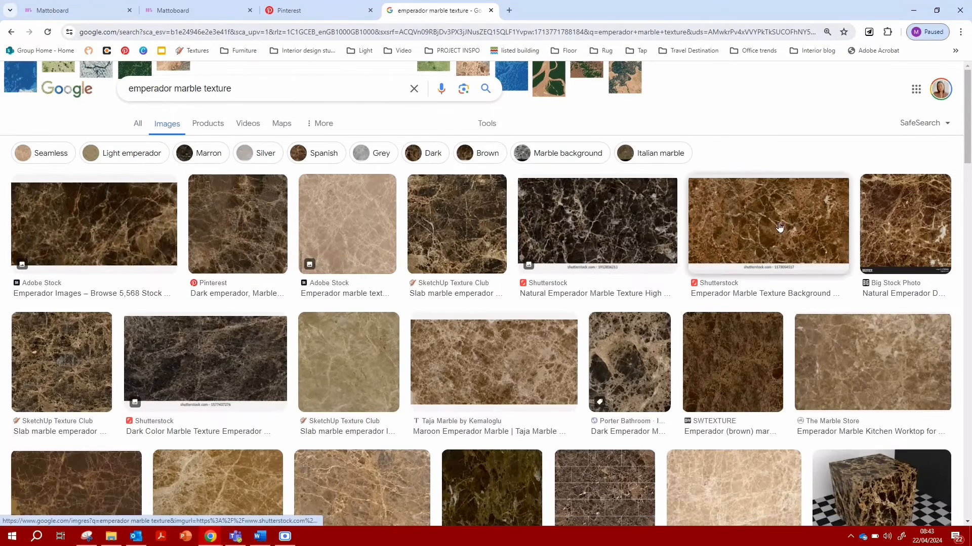
left_click(780, 227)
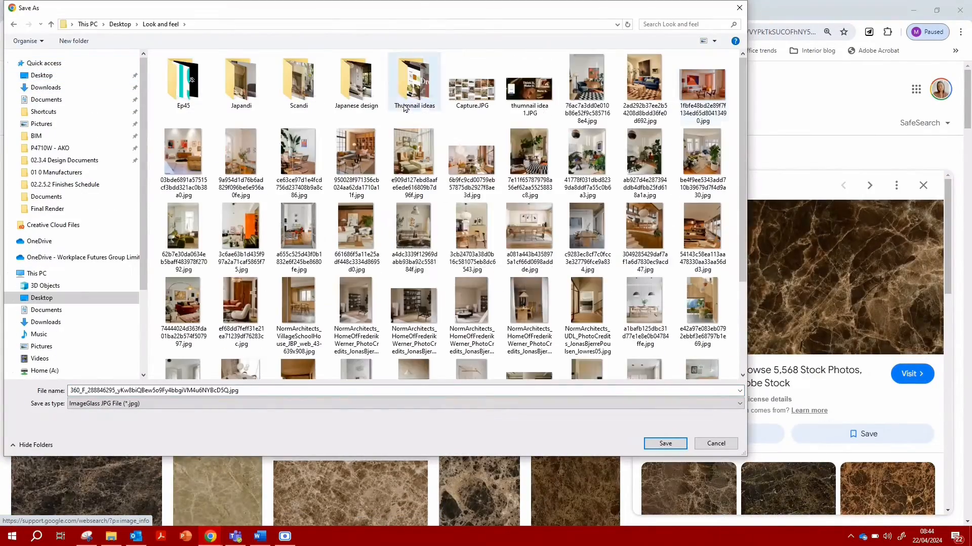
left_click(665, 443)
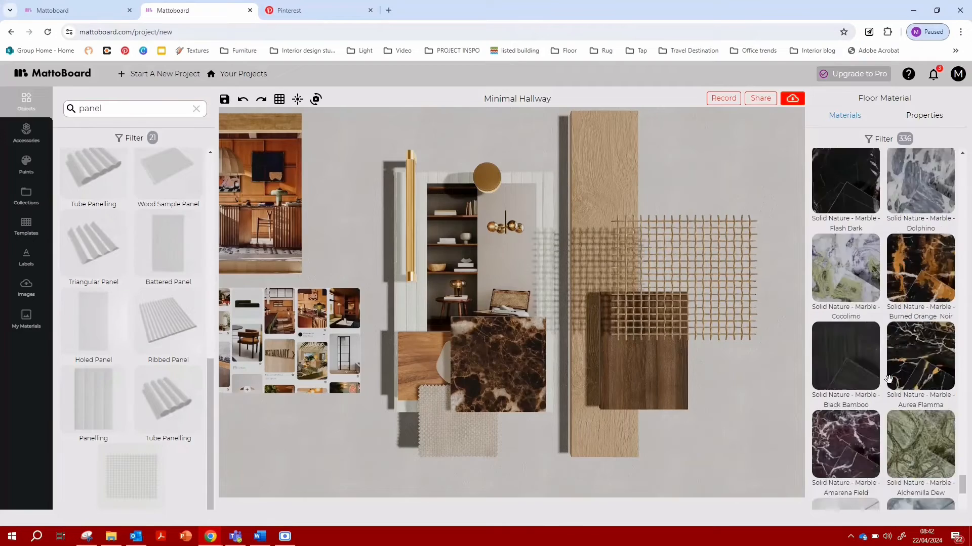
- Create a My Materials entry from the Emperador marble image with brand name Stone
left_click(25, 319)
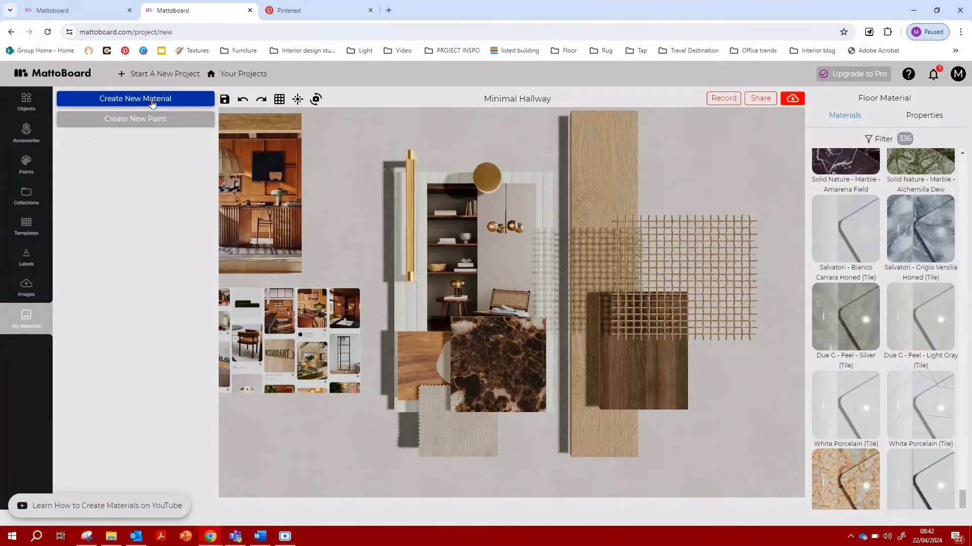
left_click(135, 99)
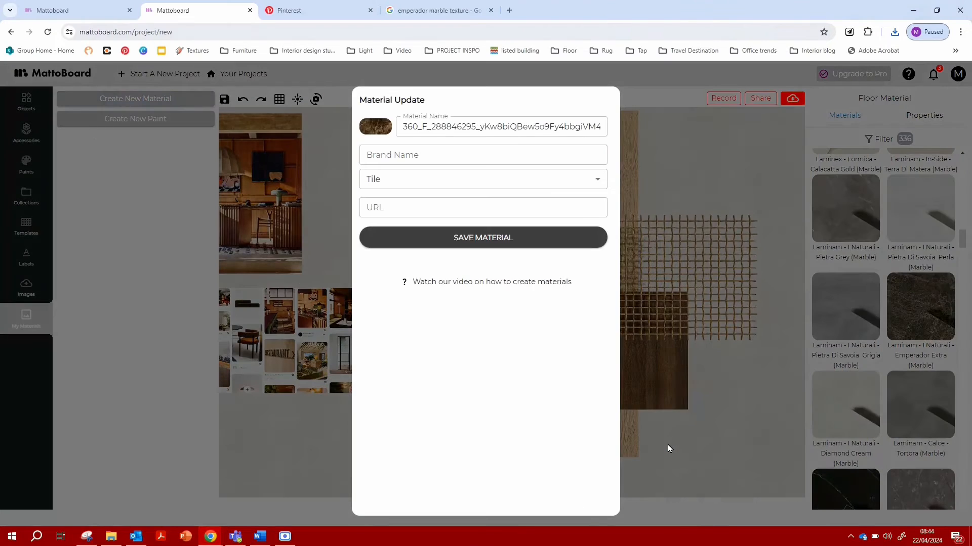
left_click(483, 155)
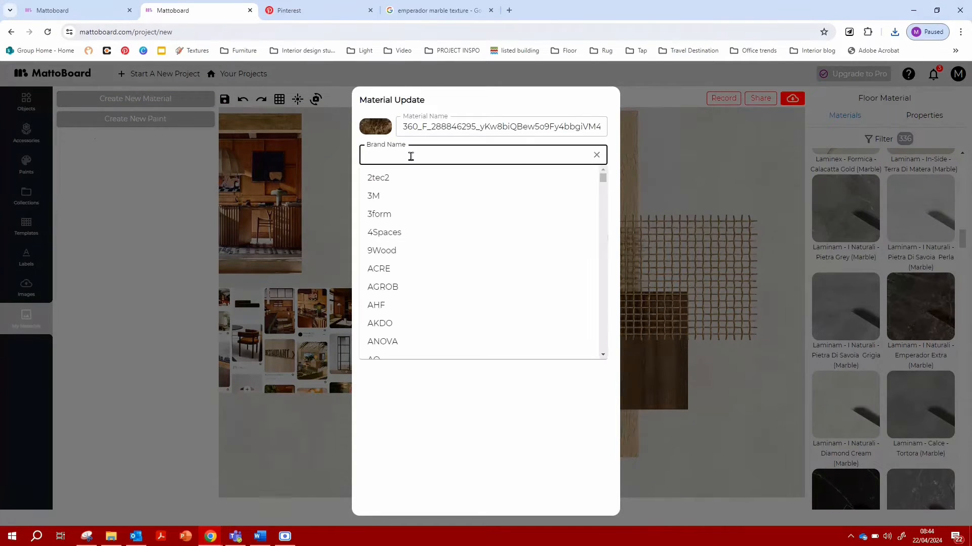
scroll("down", 3)
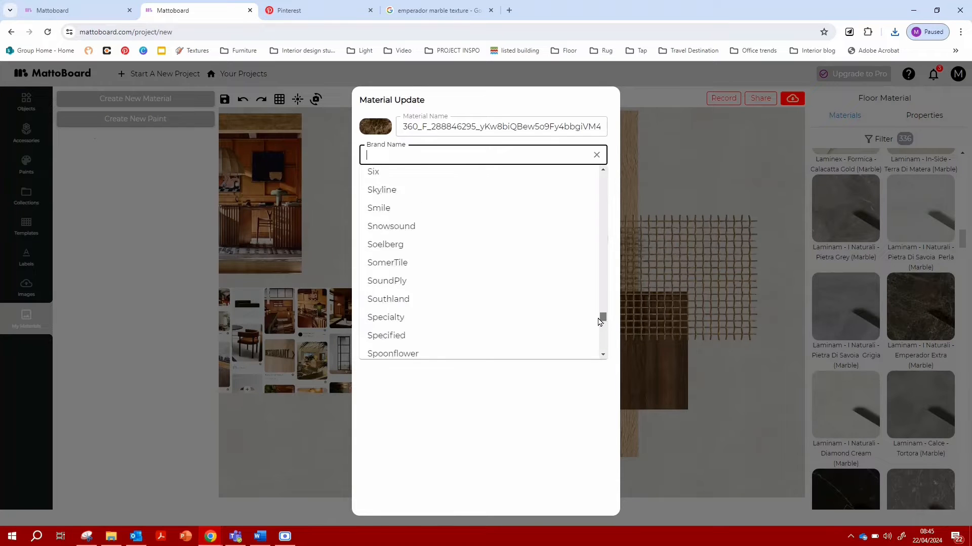
type("Stone")
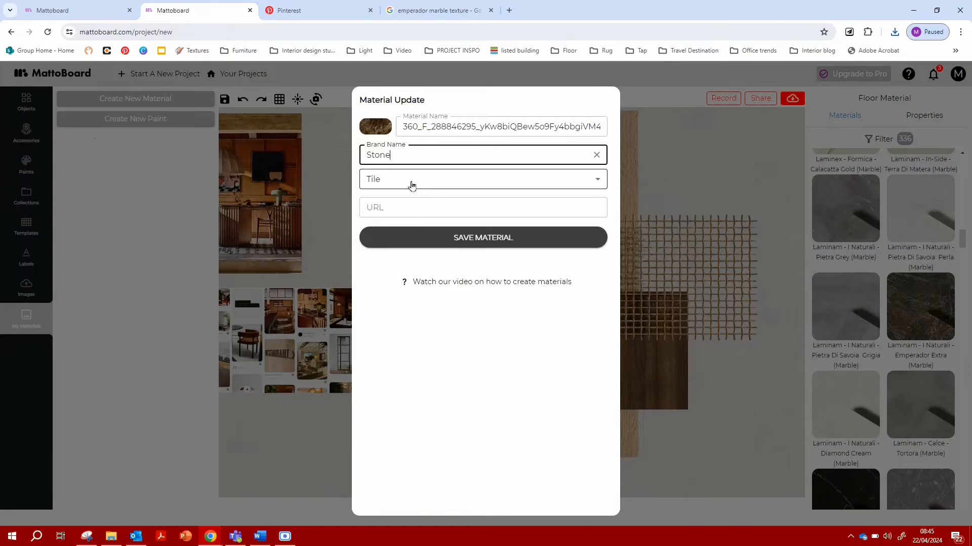
left_click(483, 237)
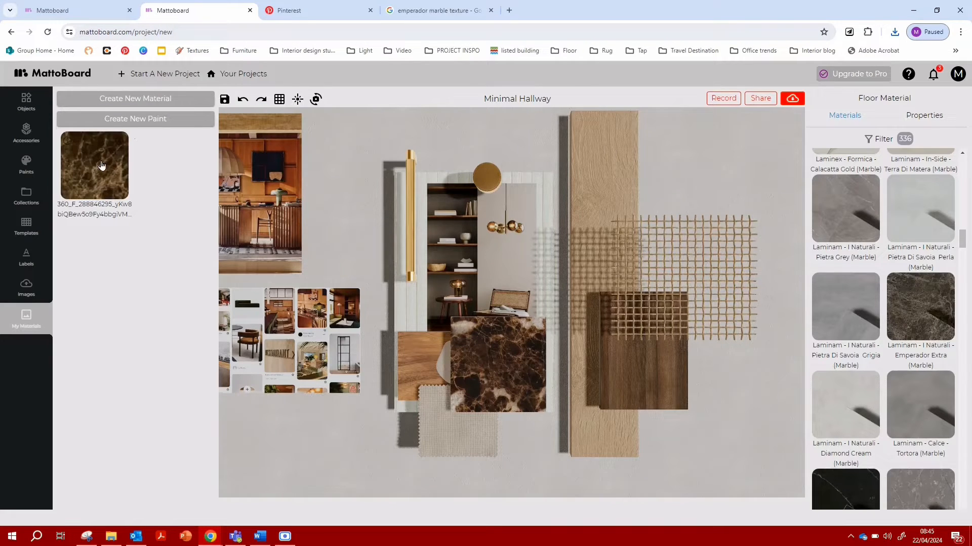
- Apply the custom marble material, then bring up the Objects library for the tubed panel
left_click(485, 364)
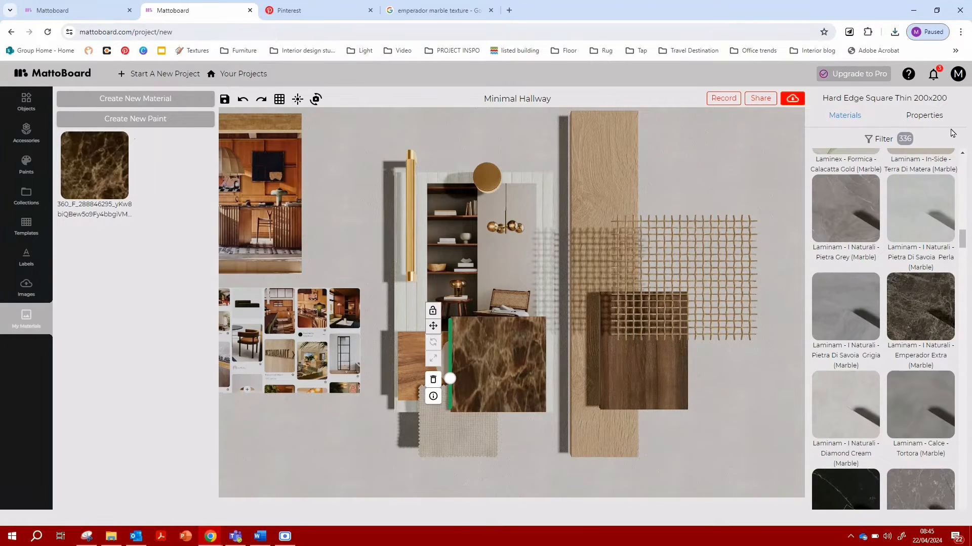
left_click(924, 116)
type("panel")
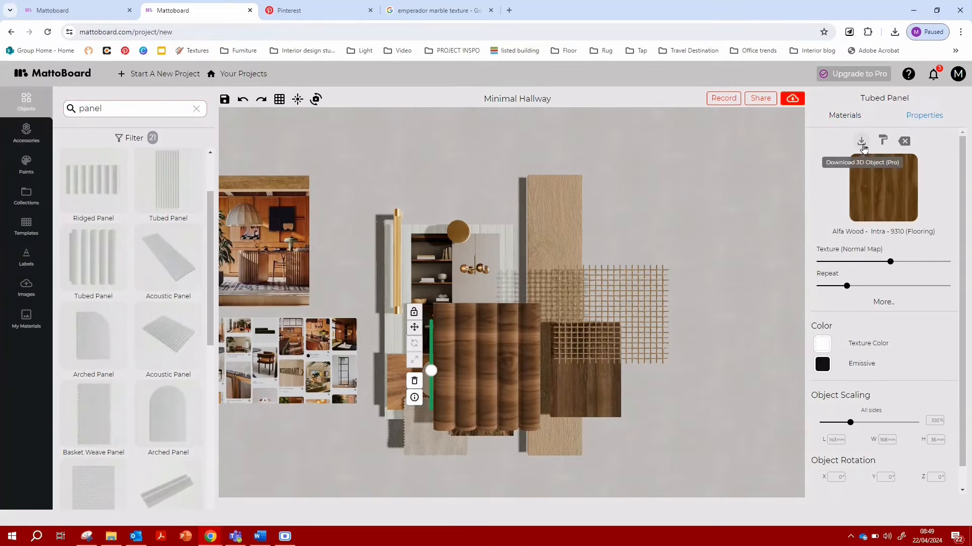
- Search Objects for 'marble' and 'tile' to add a Signorino Calacatta tile, then search 'fabr'
left_click(822, 344)
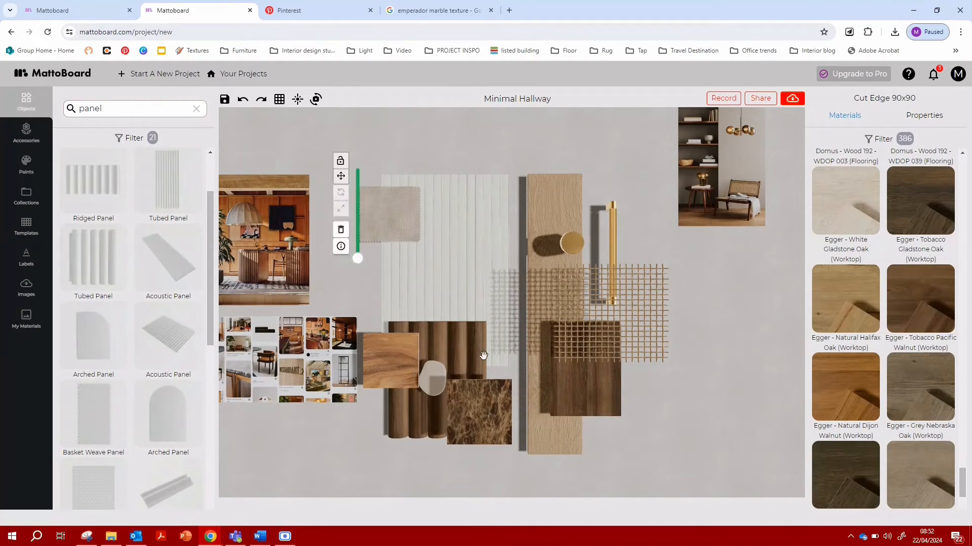
type("marble")
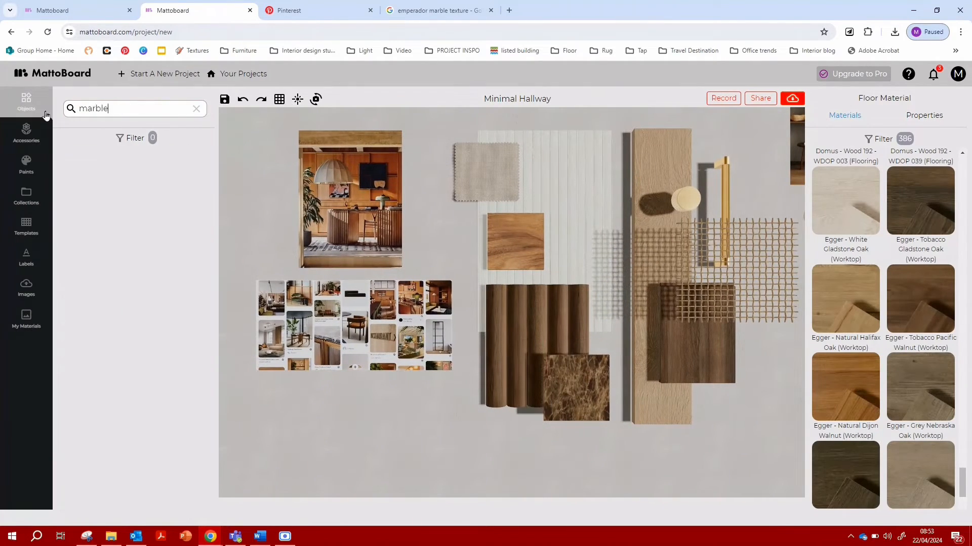
type("tile")
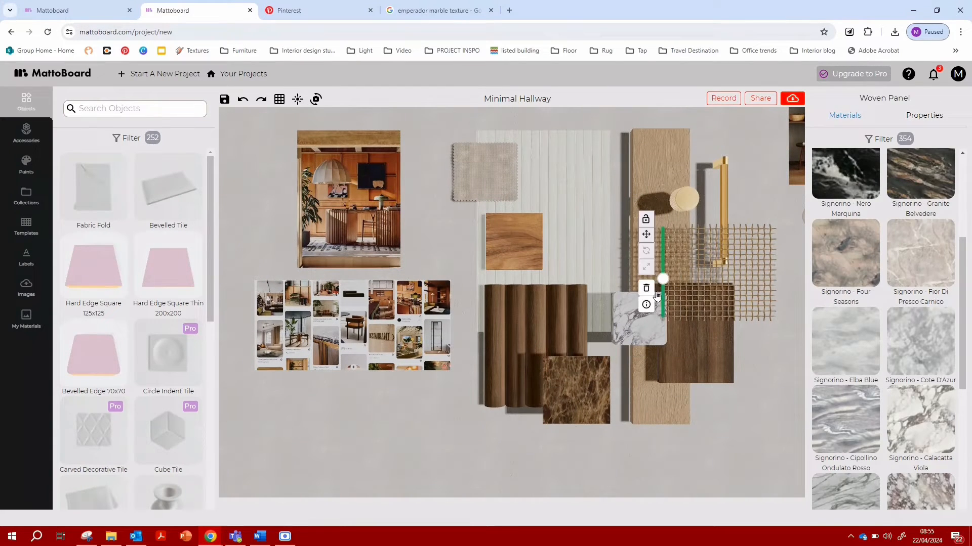
type("fabric")
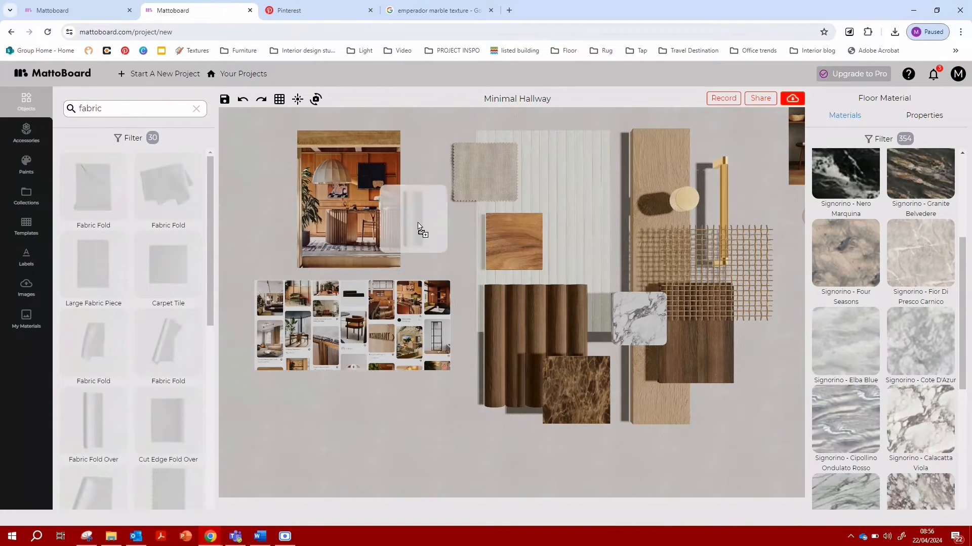
- Place Fabric Fold Over velvet pieces and move the orange fold beside the others
left_click(416, 223)
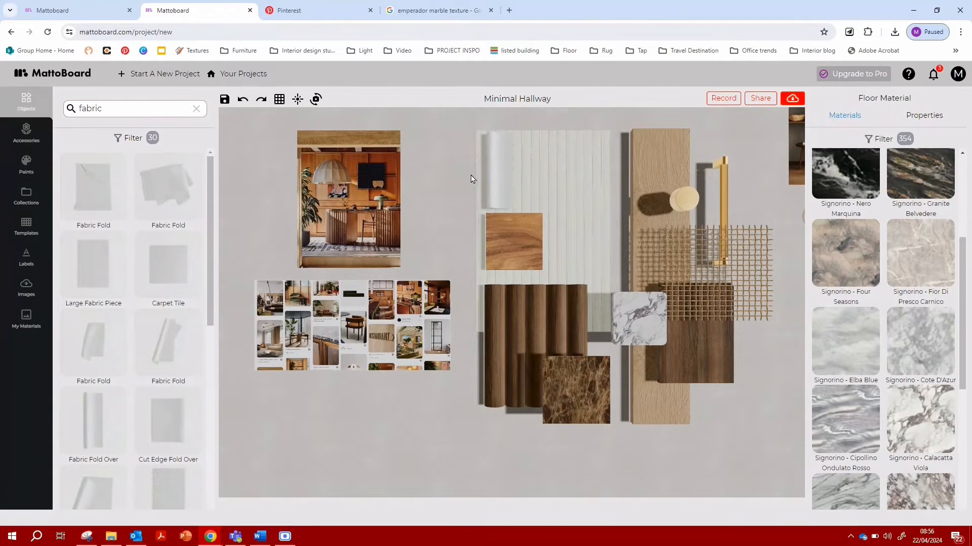
left_click(496, 167)
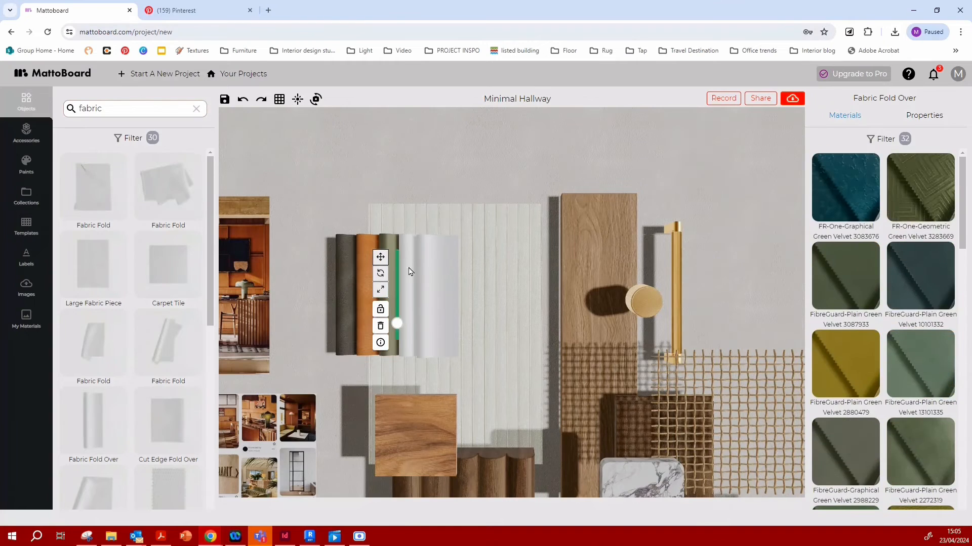
left_click(694, 311)
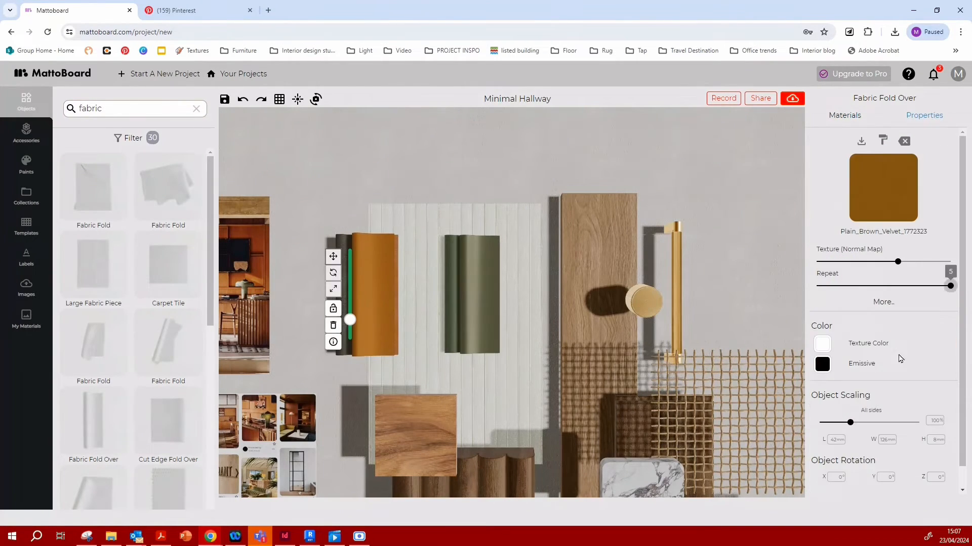
left_click_drag(850, 422, 871, 422)
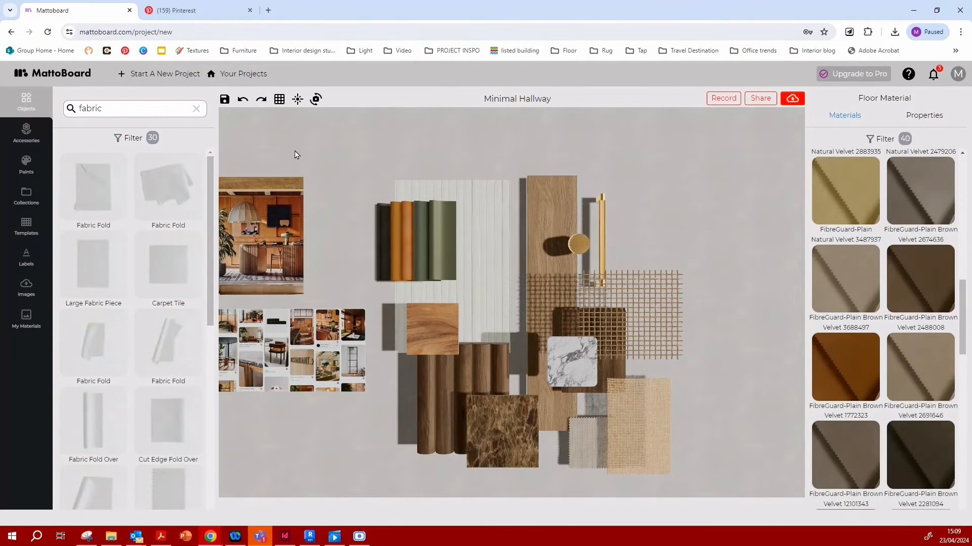
- Switch to Pinterest and go back from the open townhouse dining pin
left_click(176, 10)
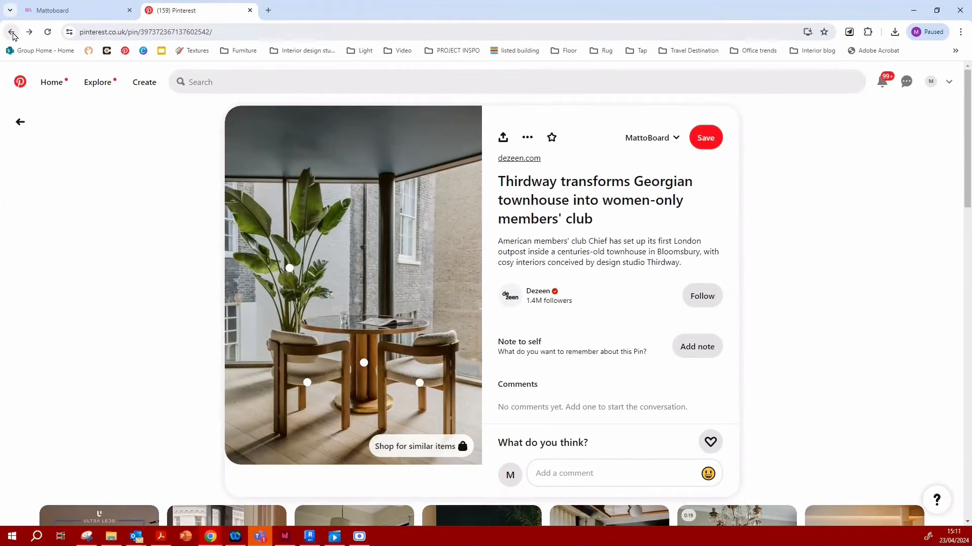
left_click(51, 10)
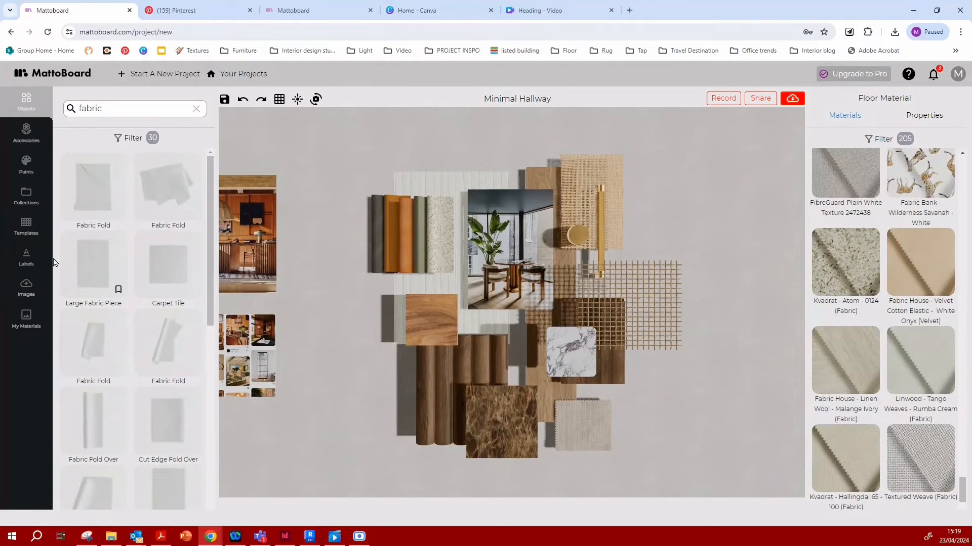
- Place a 'Bronze Mesh' text label beside the mesh with a pointer line onto it
left_click(26, 256)
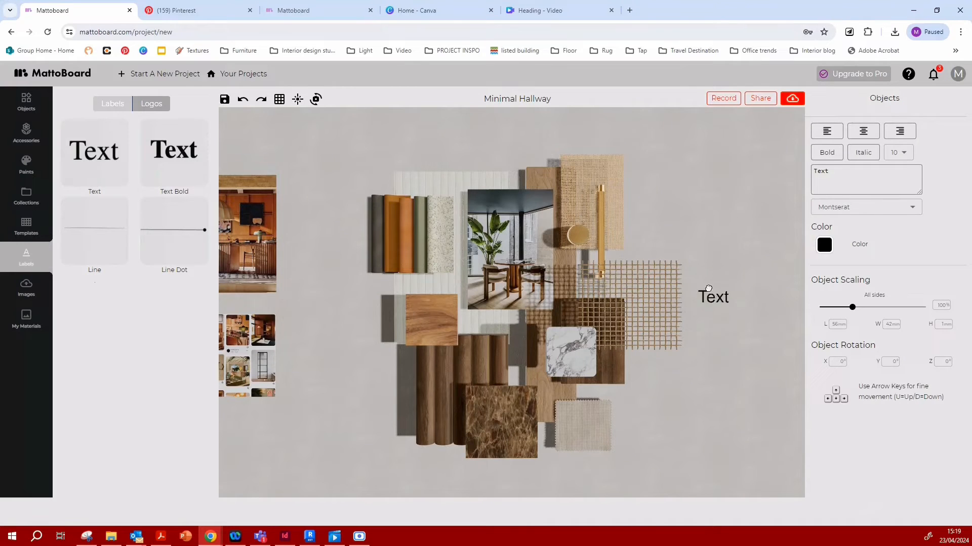
left_click_drag(853, 307, 839, 308)
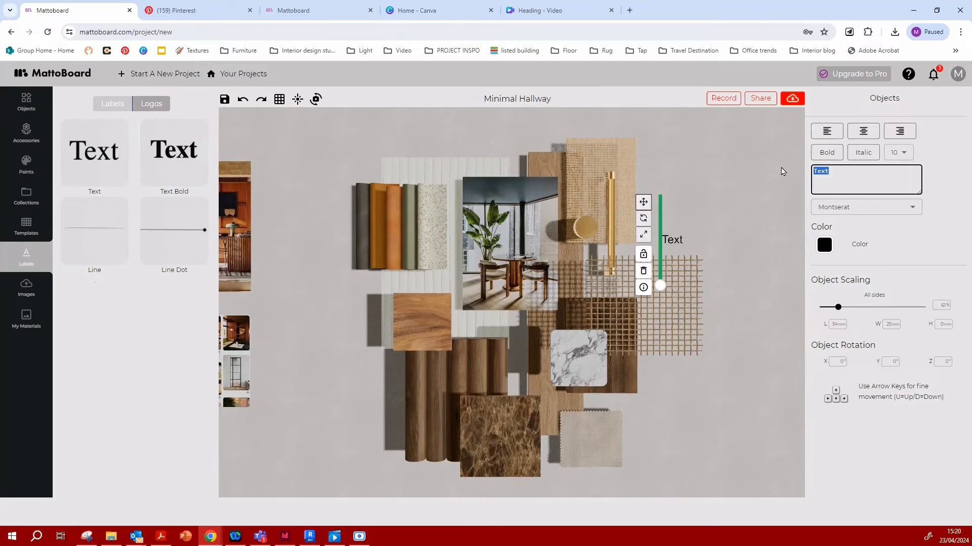
type("Bronze Mesh")
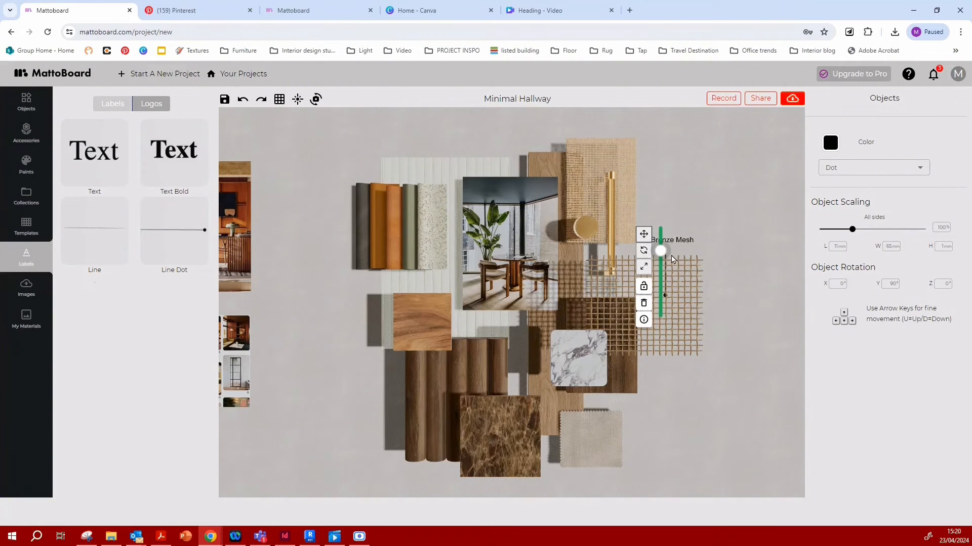
left_click_drag(661, 251, 660, 230)
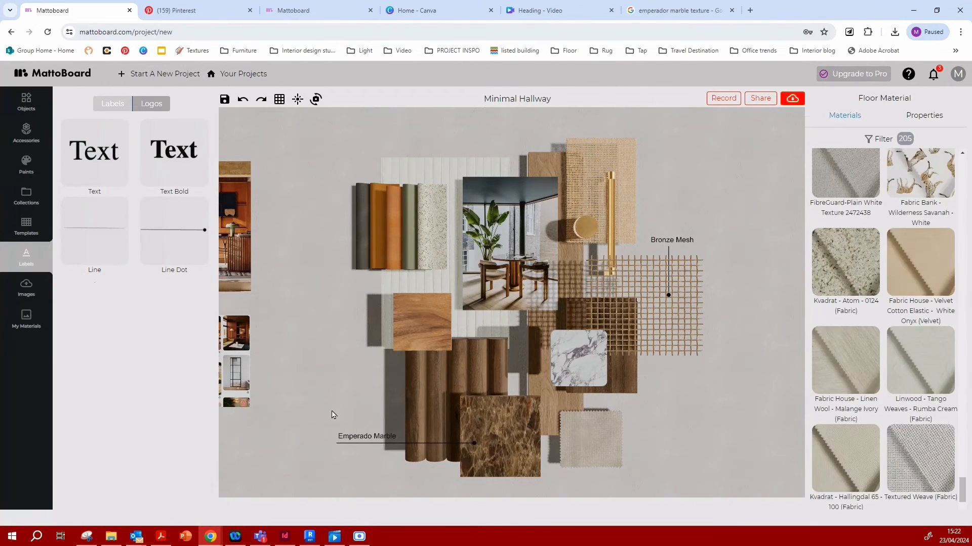
- Browse the Accessories library, switching the category filter from Plants to Posters
left_click(25, 133)
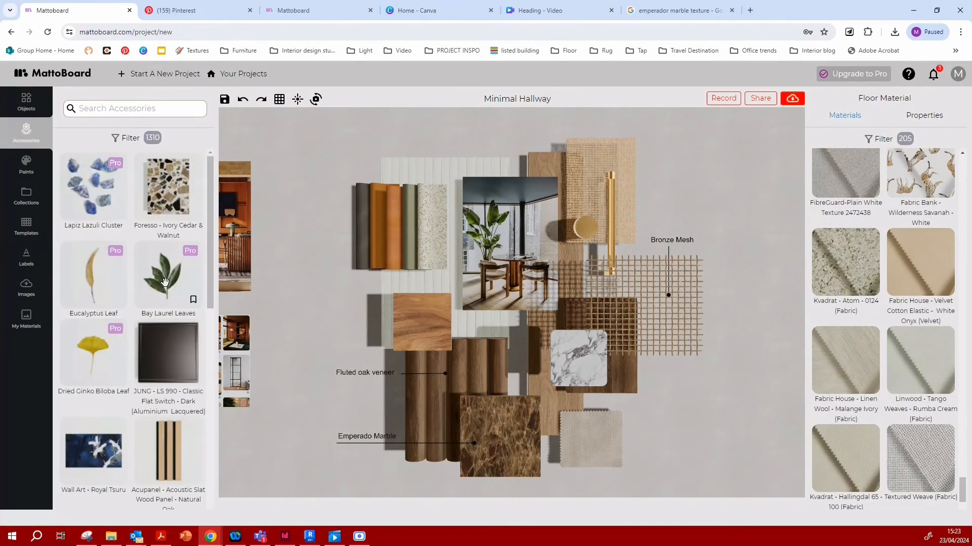
left_click(125, 138)
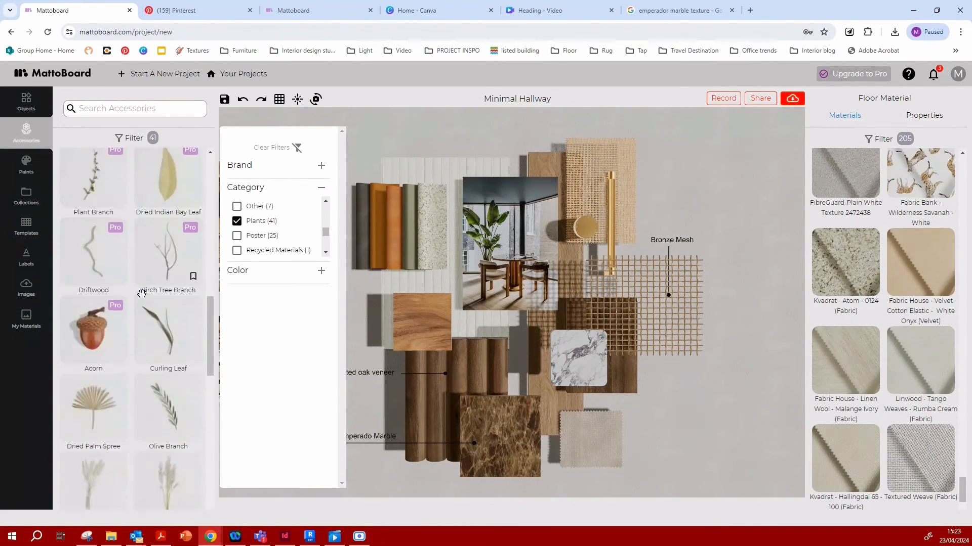
scroll("down", 3)
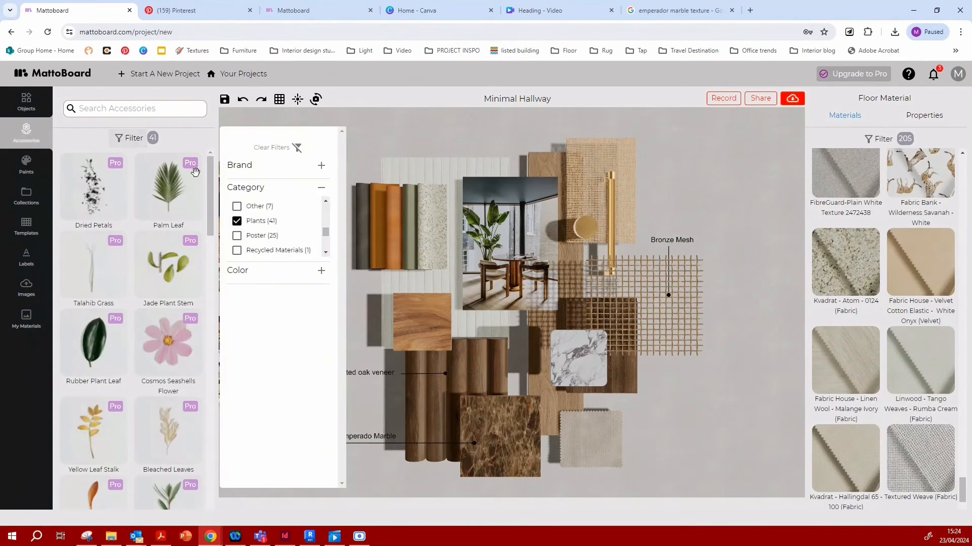
left_click(237, 235)
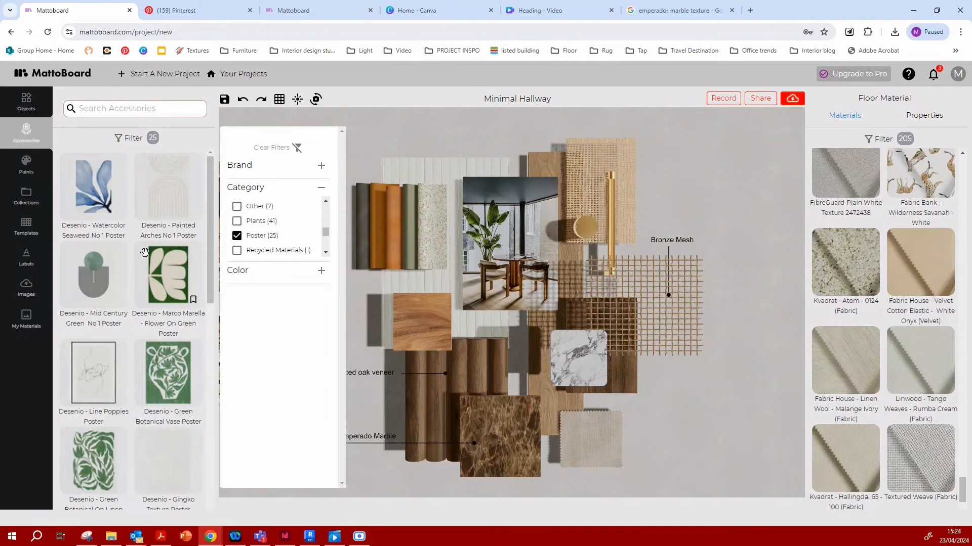
scroll("down", 3)
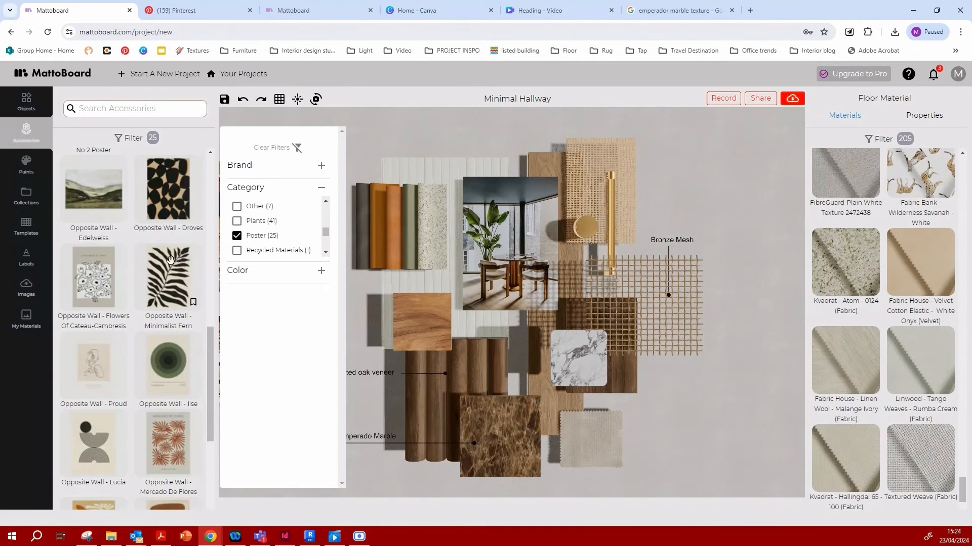
left_click(882, 138)
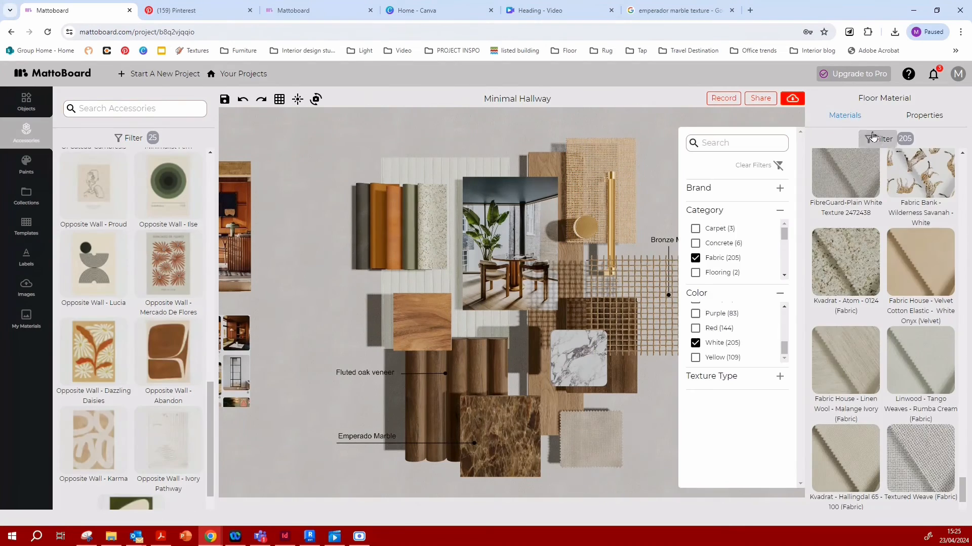
- Search 'paint' for the Zio And Sons Nude Taupe plaster background and raise its Repeat
type("paint")
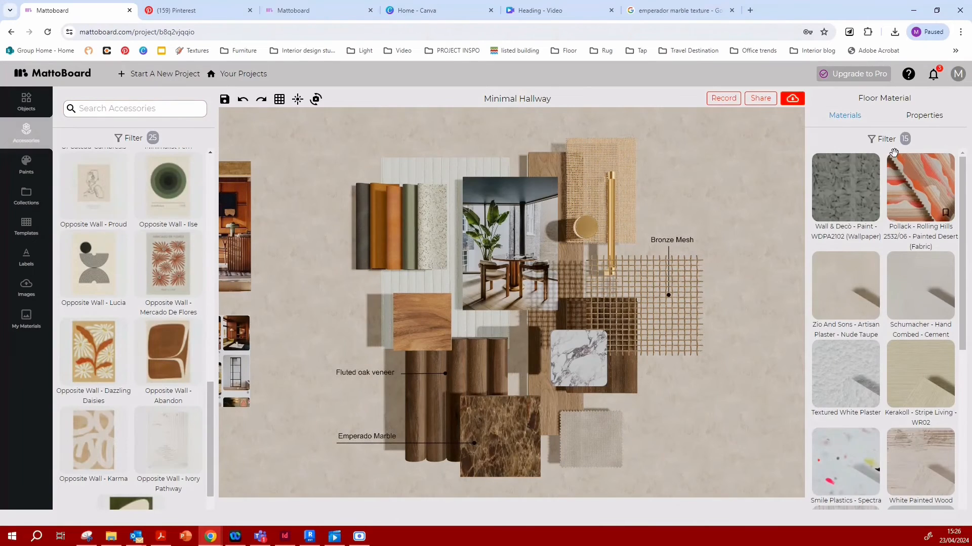
left_click(924, 114)
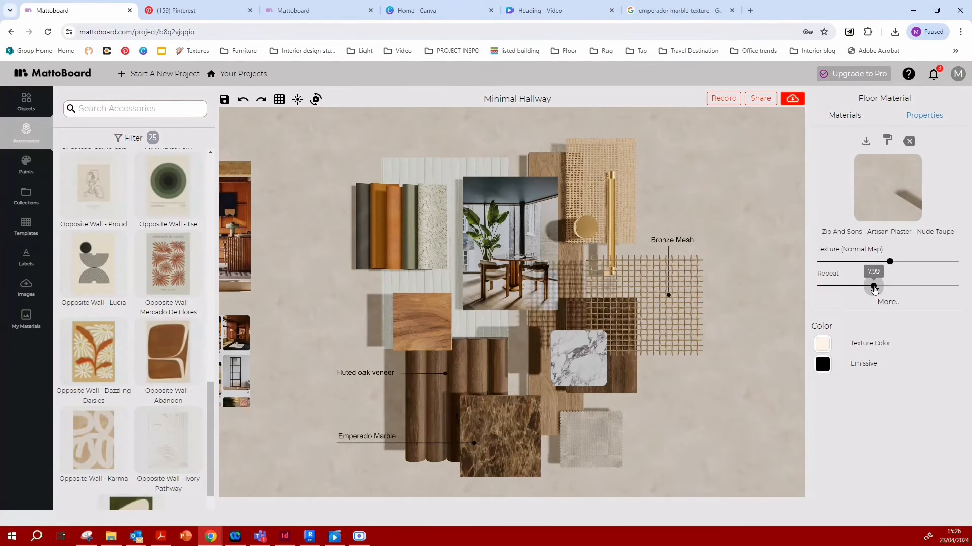
left_click(845, 116)
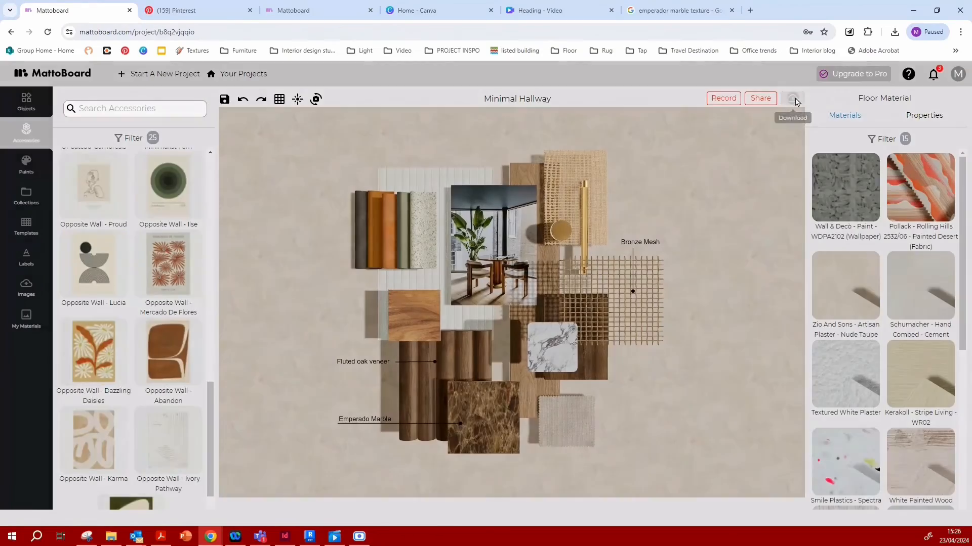
- Download the board as minimal_hallway.JPG with JPG format and Normal background
left_click(792, 98)
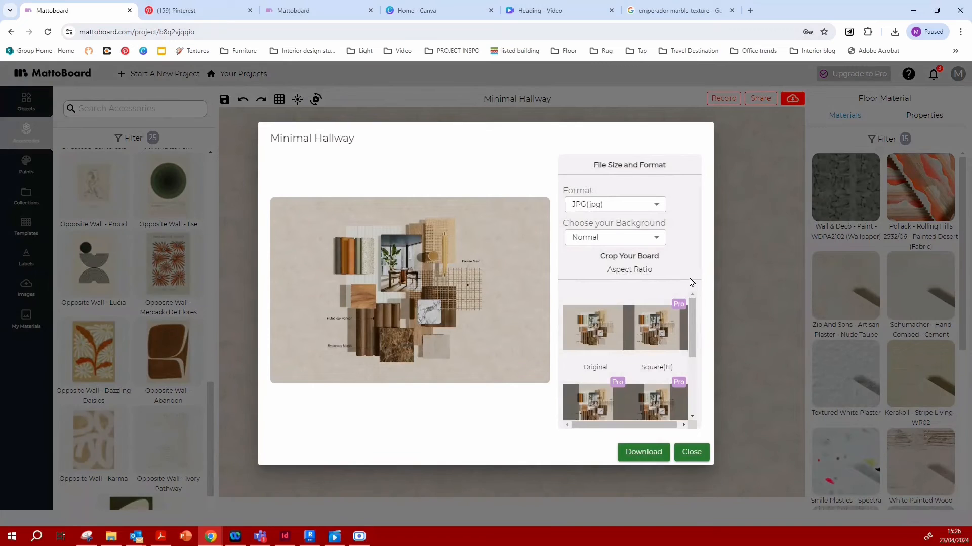
mouse_move(719, 389)
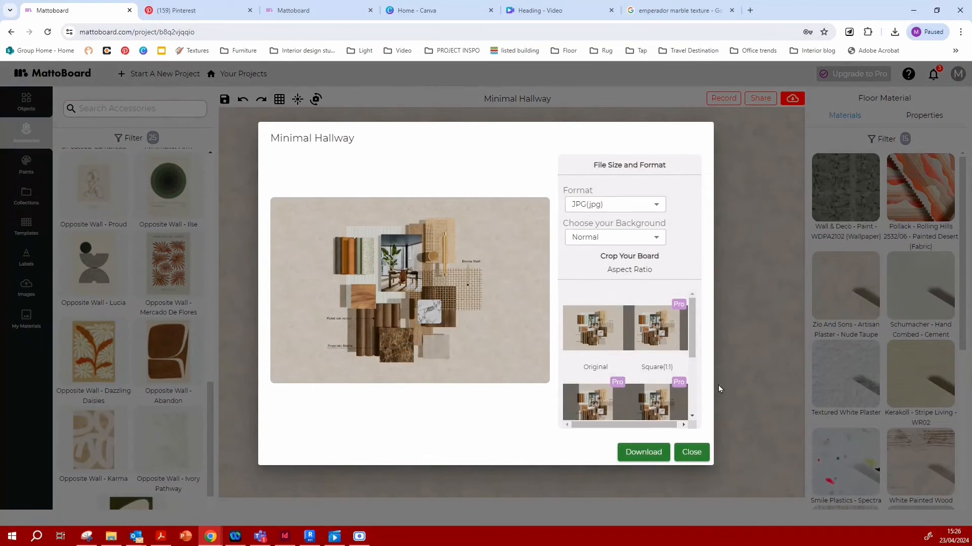
scroll("down", 3)
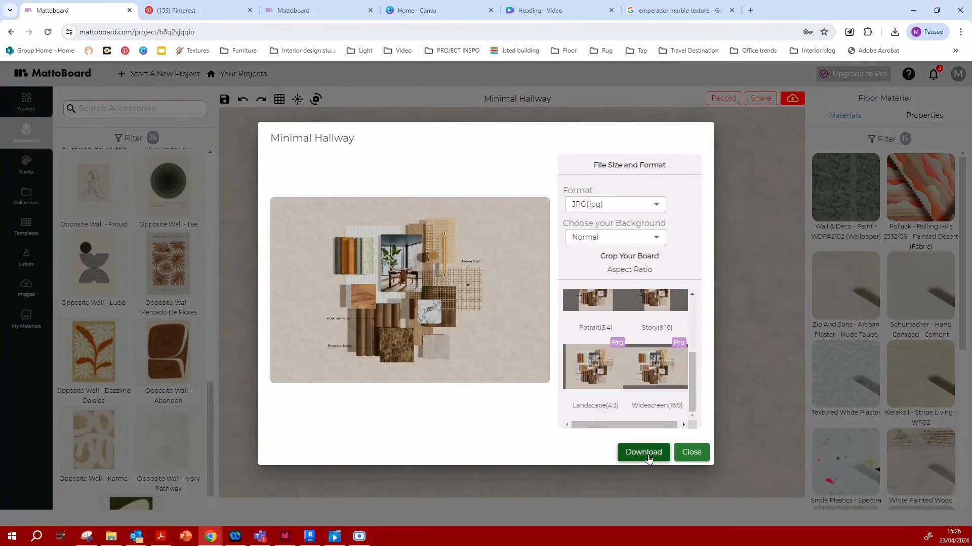
left_click(643, 452)
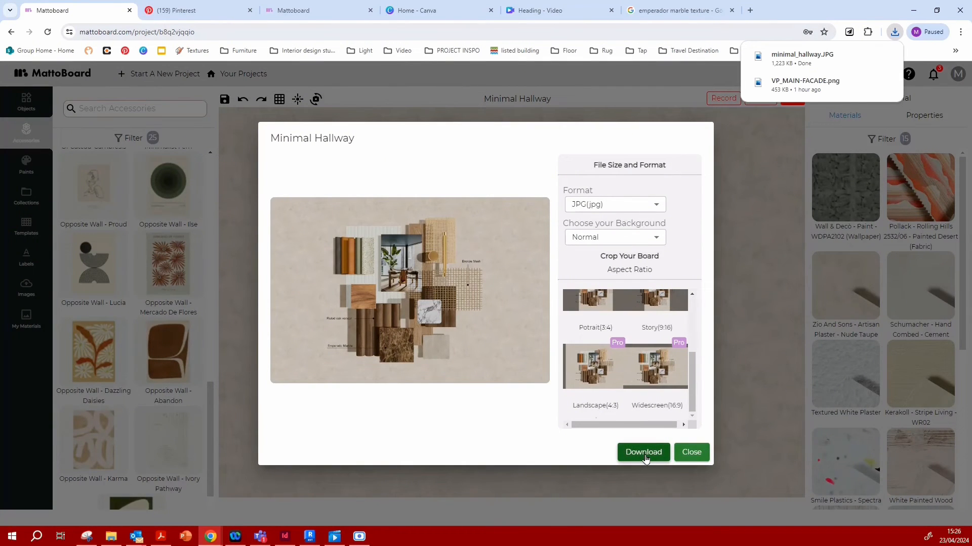